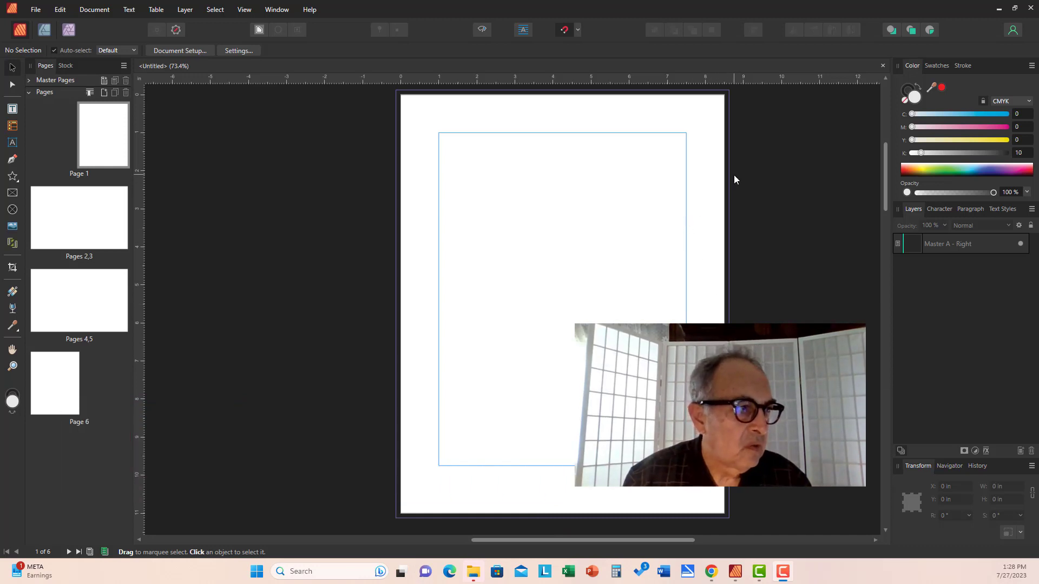
mouse_move(799, 154)
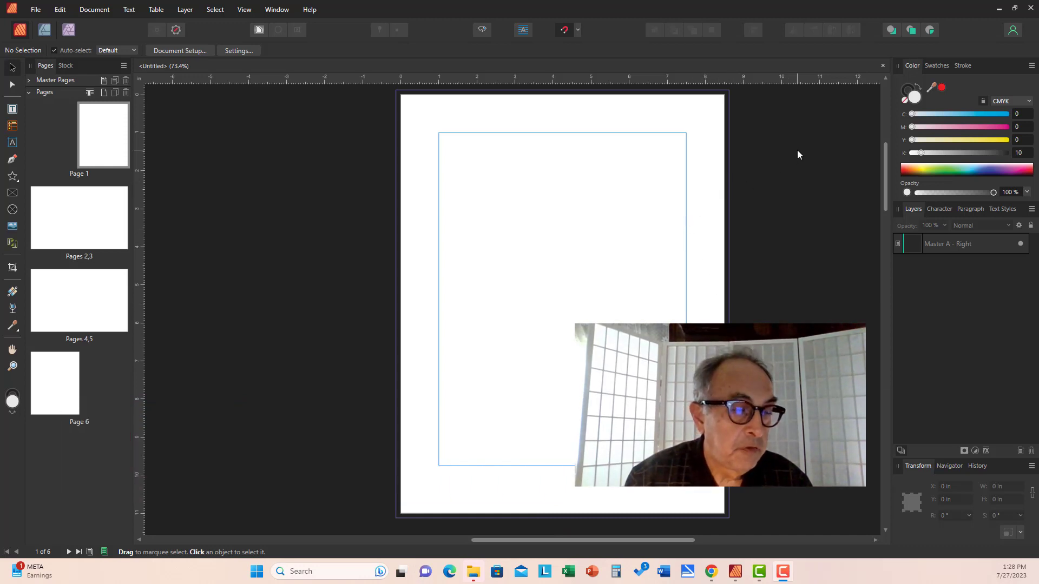
mouse_move(169, 209)
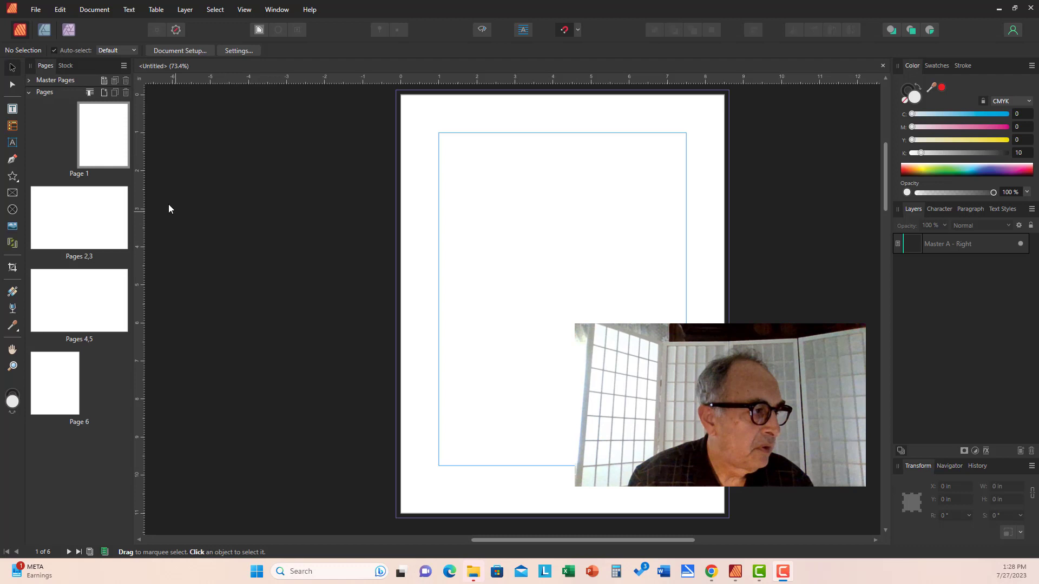
mouse_move(9, 471)
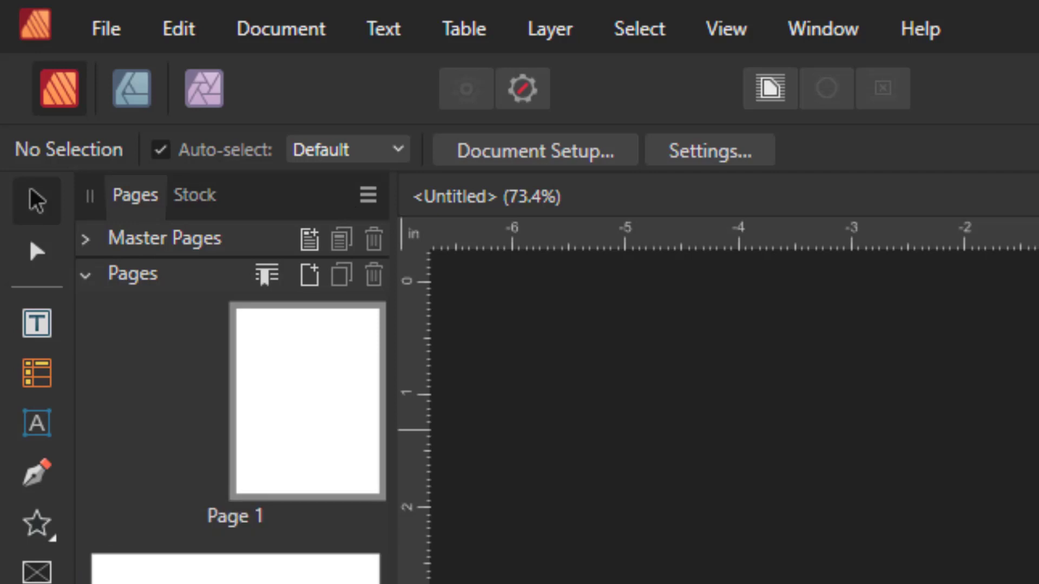
mouse_move(145, 344)
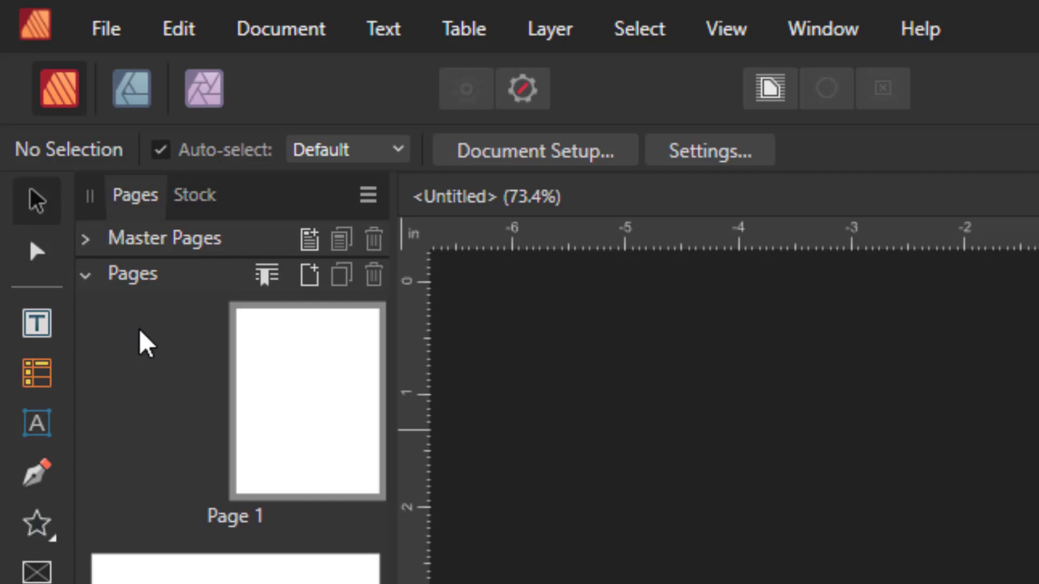
mouse_move(149, 285)
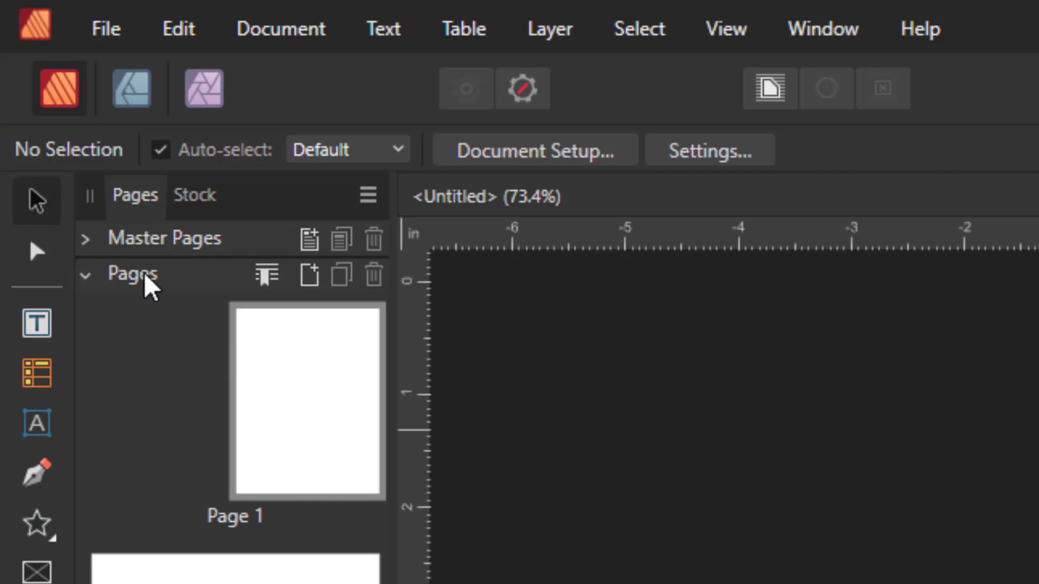
mouse_move(175, 250)
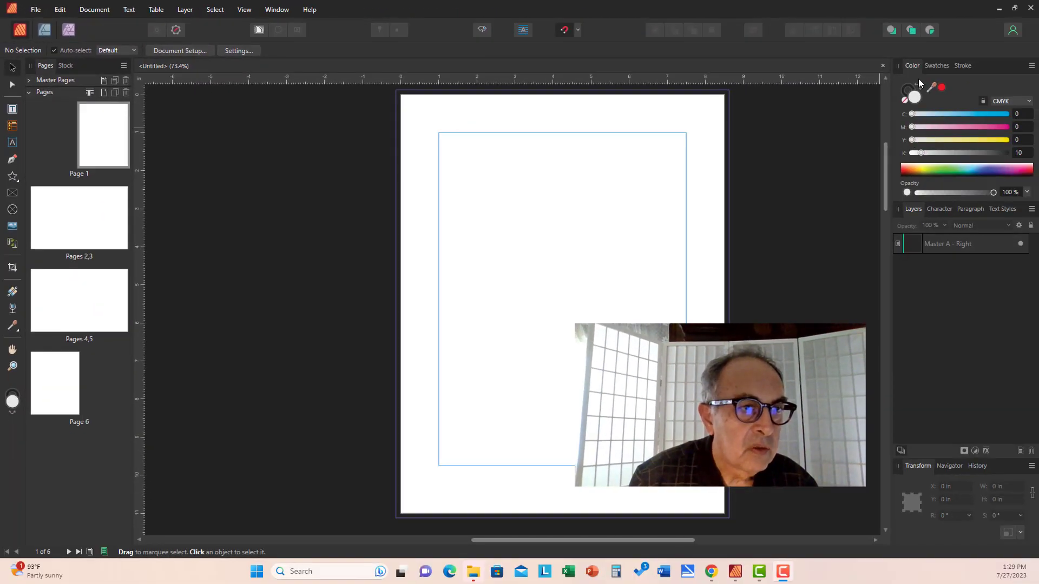
- View the Swatches, Character, Paragraph and Text Styles panels, then return to Layers
left_click(936, 65)
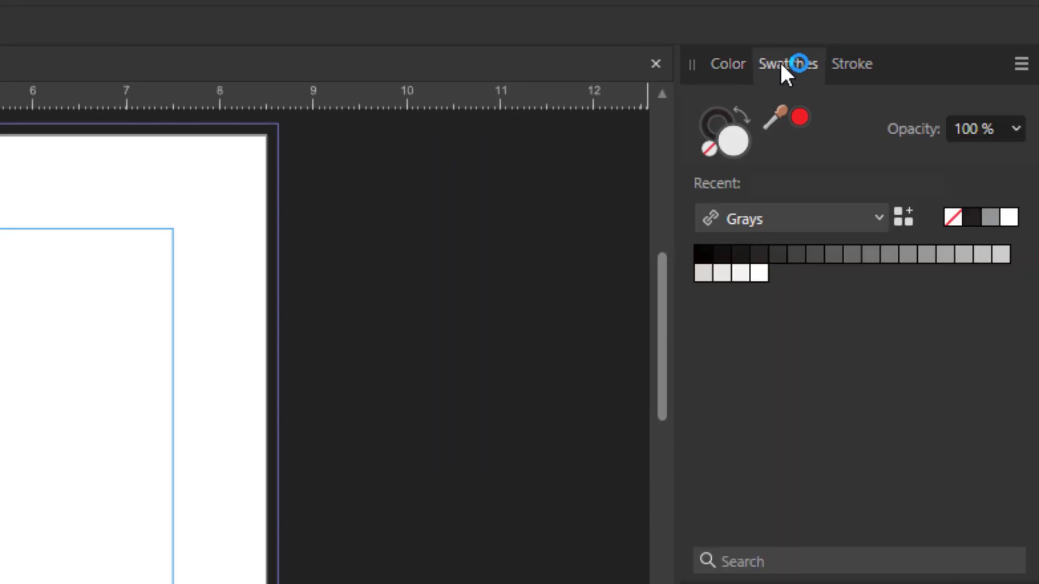
left_click(852, 64)
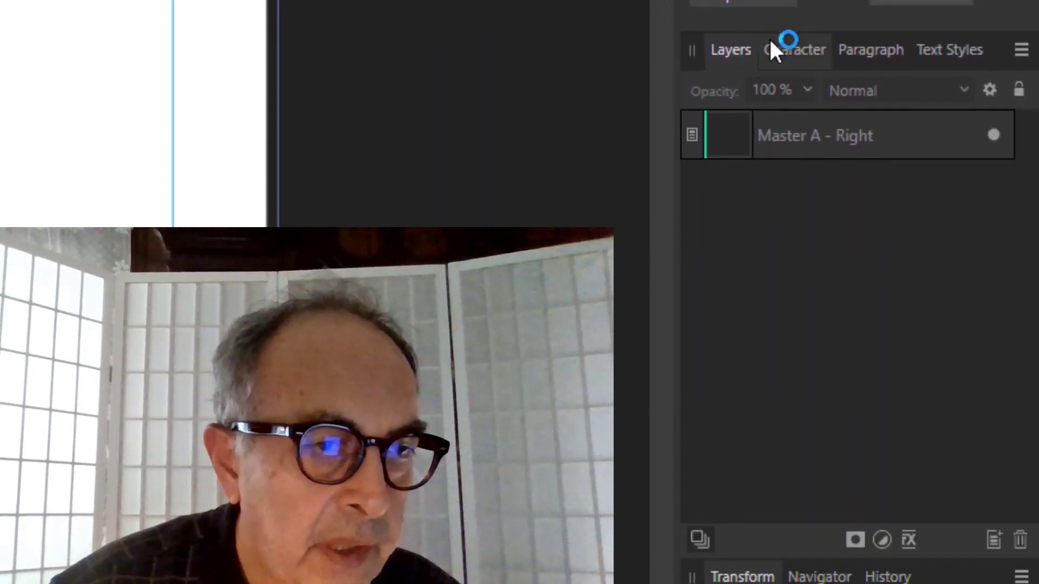
mouse_move(742, 294)
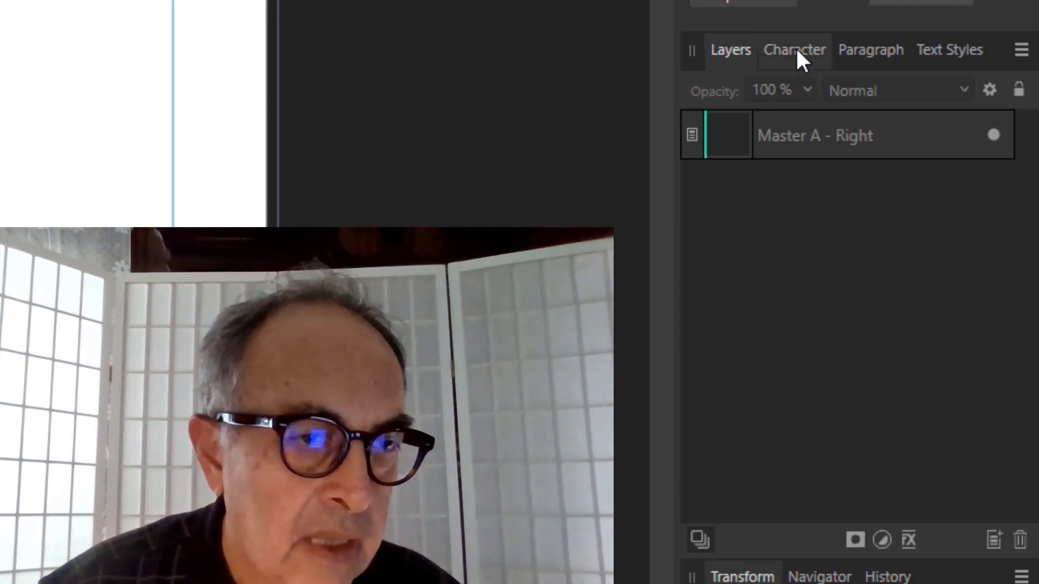
left_click(794, 48)
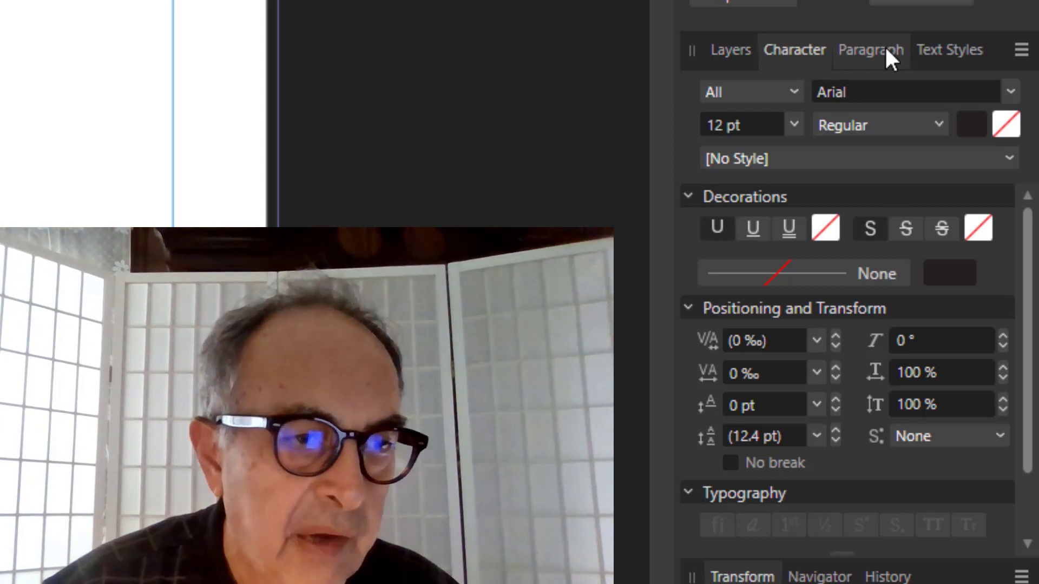
left_click(870, 49)
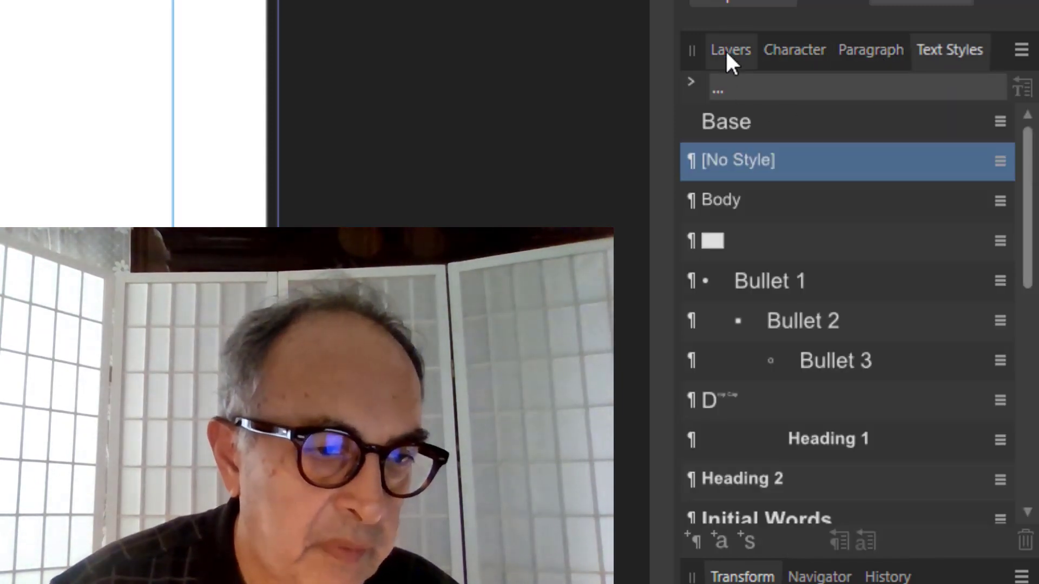
left_click(730, 50)
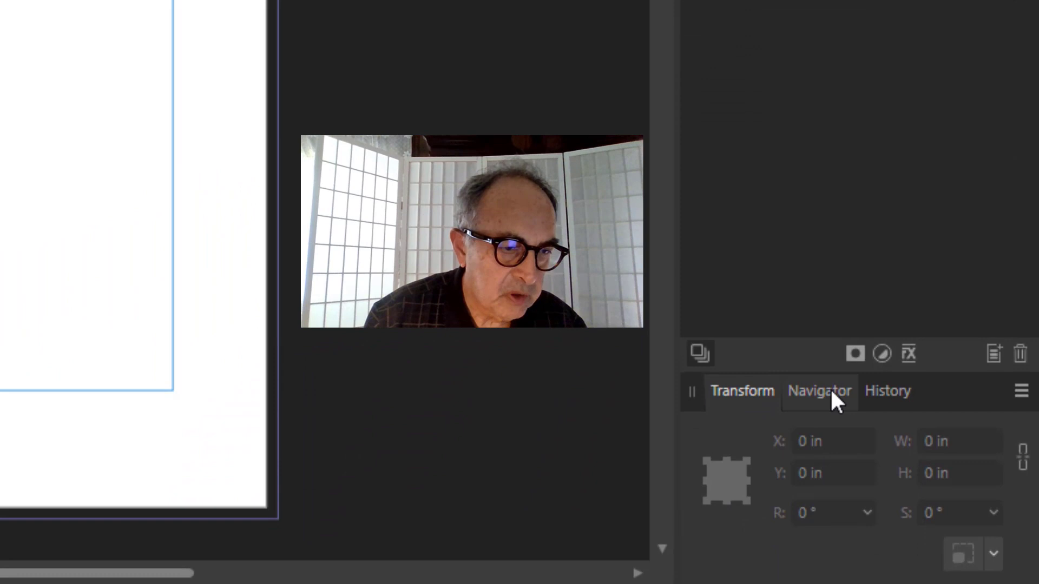
left_click(818, 391)
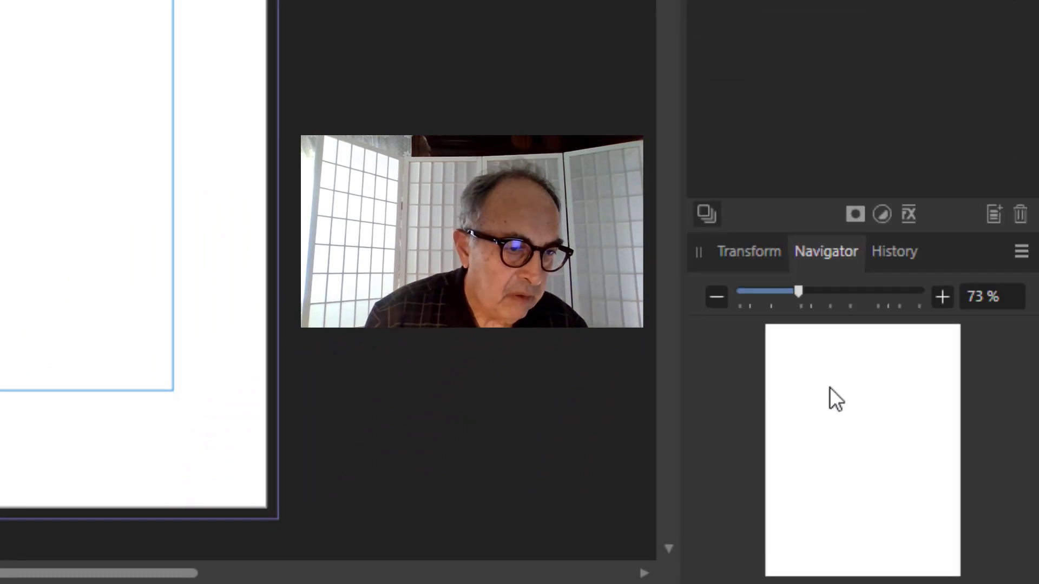
left_click(894, 251)
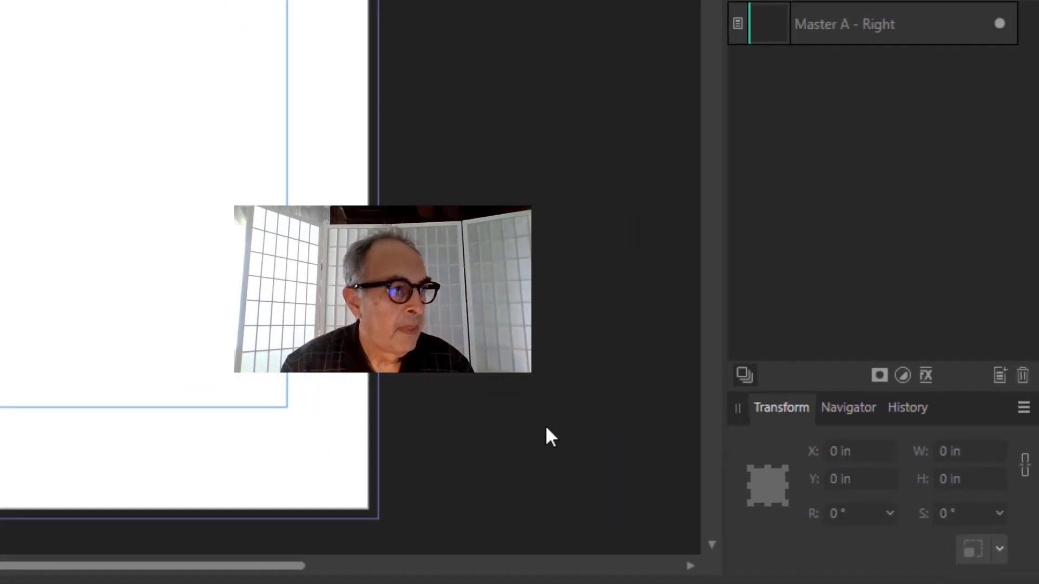
left_click(276, 9)
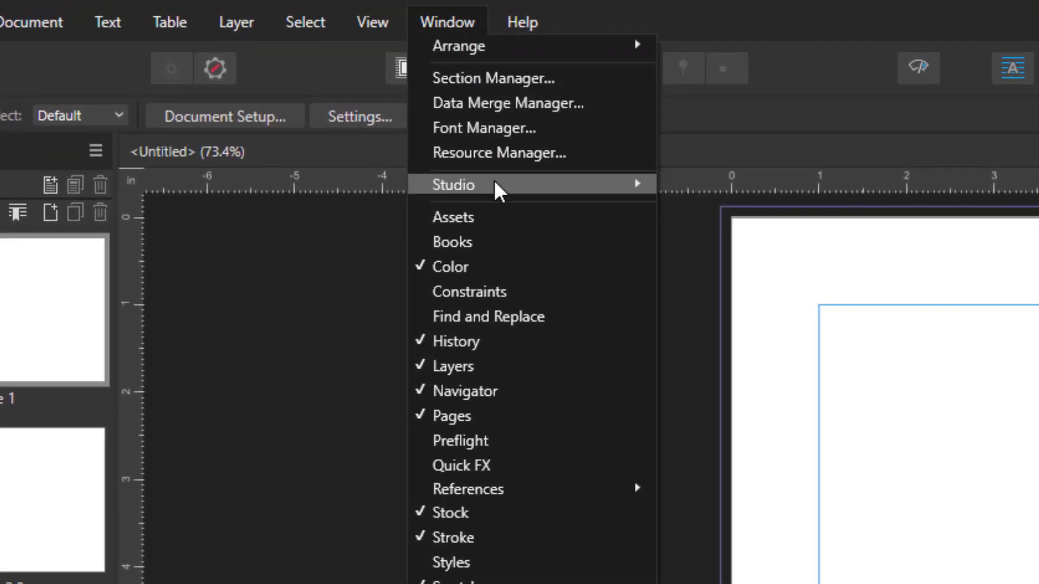
mouse_move(498, 205)
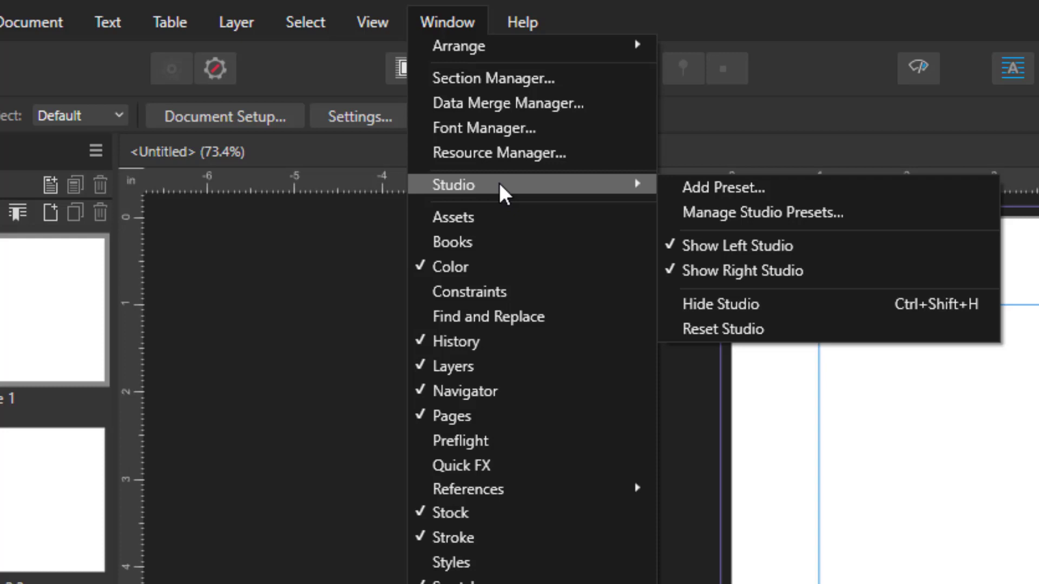
mouse_move(762, 212)
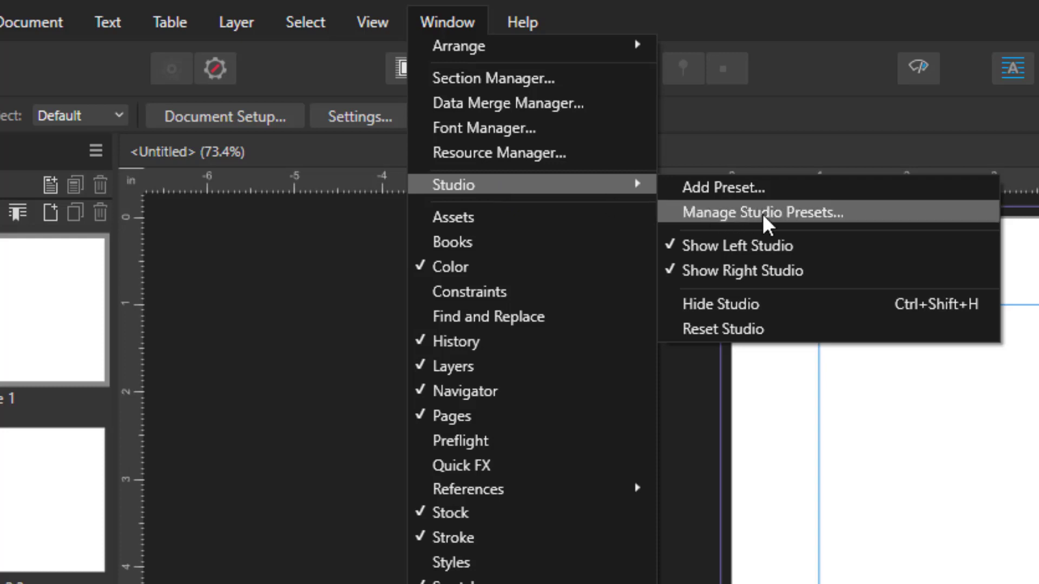
mouse_move(789, 278)
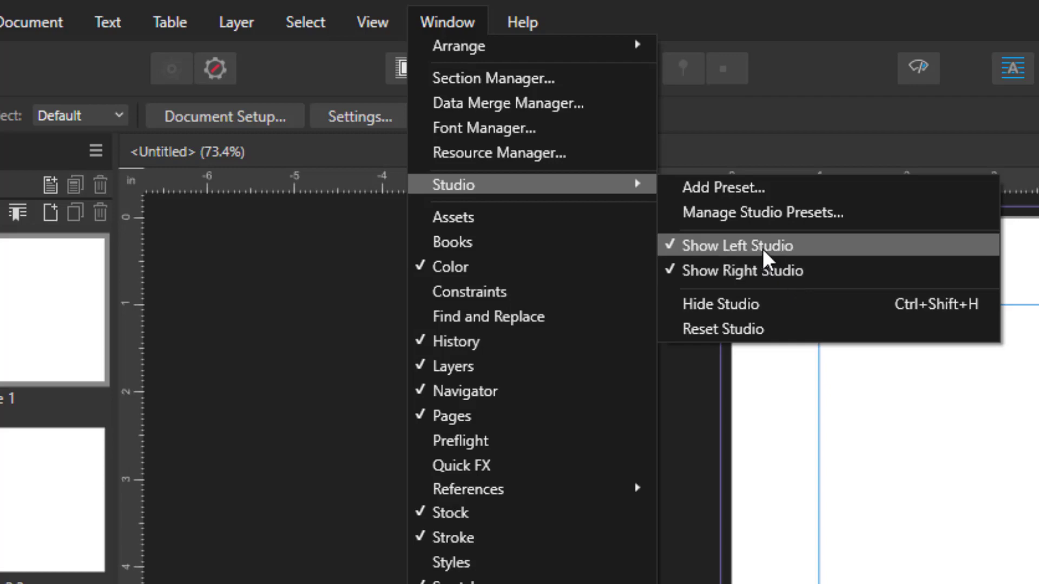
- Hide the left and right studio columns via Window > Studio, leaving tools and page
left_click(736, 246)
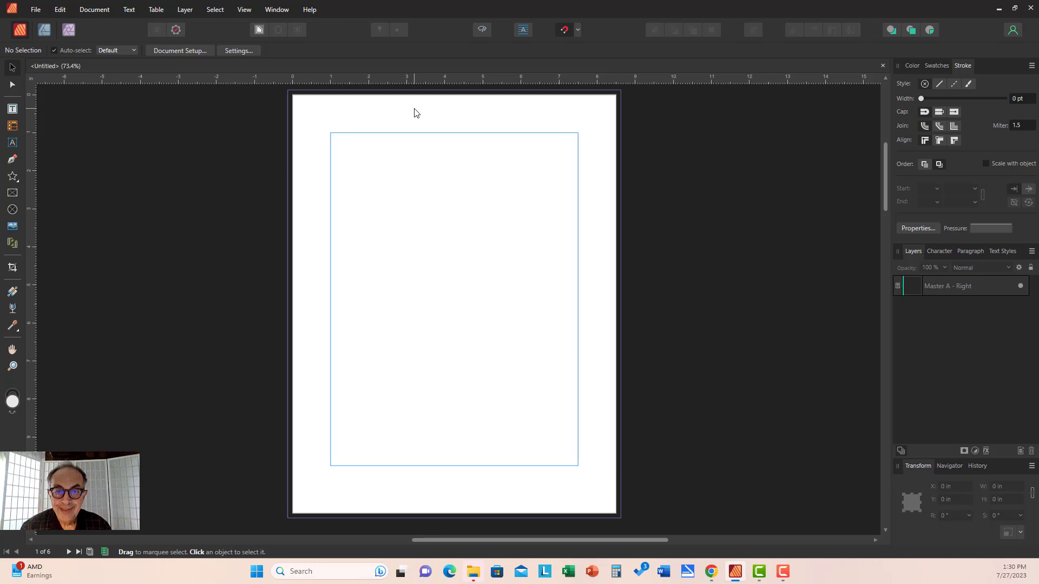
mouse_move(284, 24)
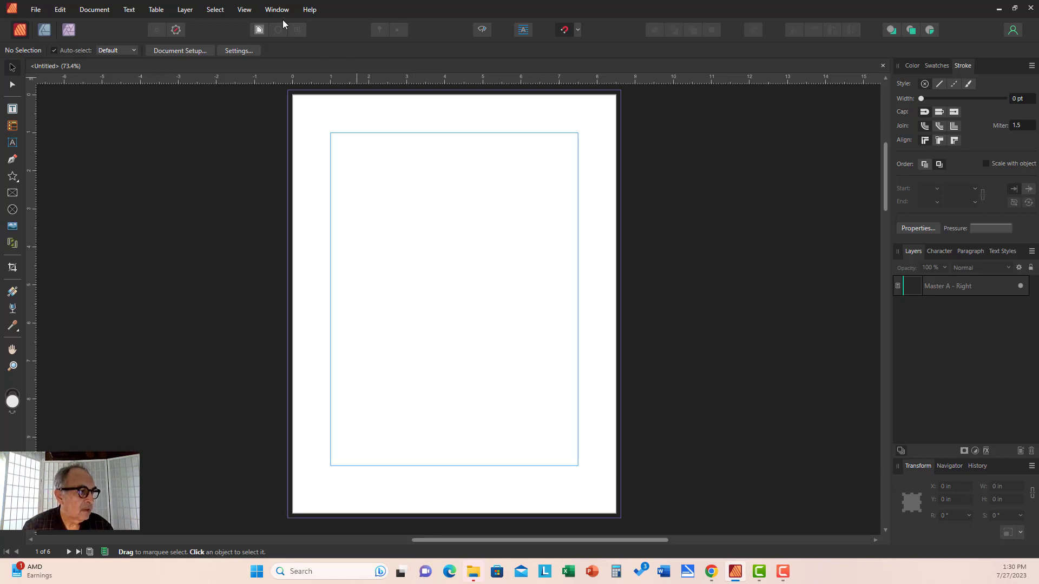
left_click(277, 10)
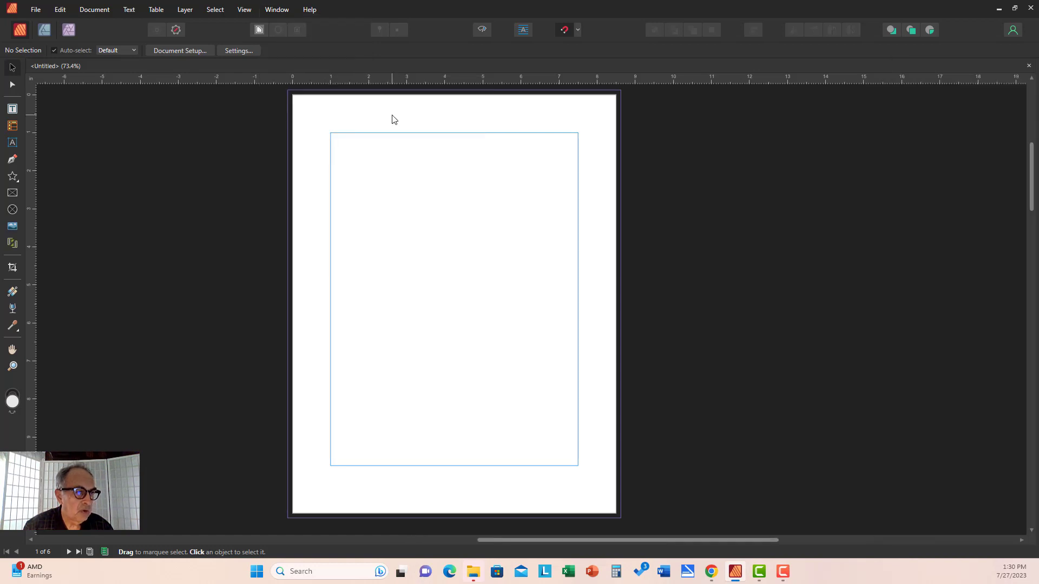
mouse_move(647, 211)
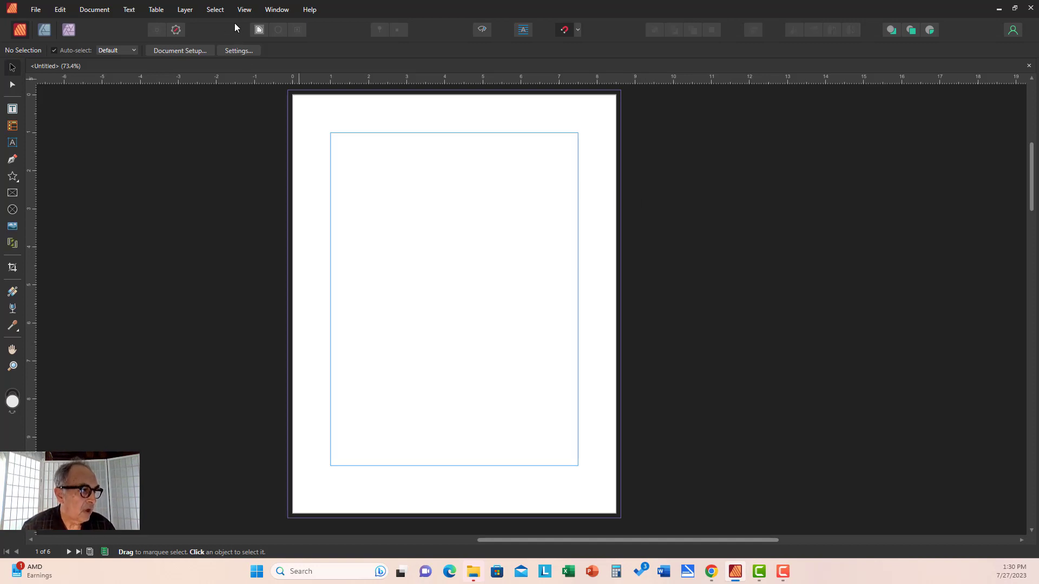
left_click(277, 10)
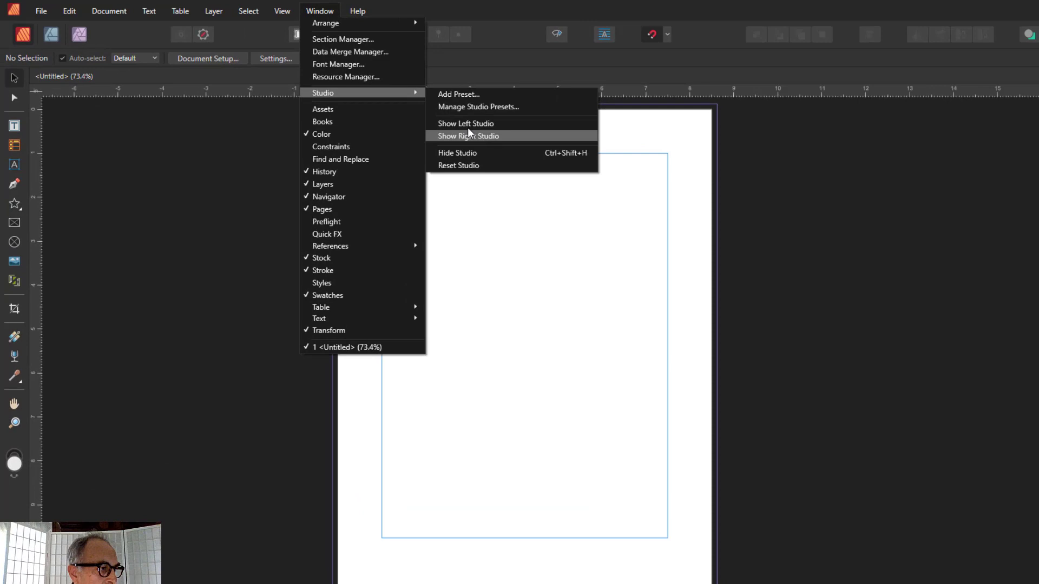
- Re-enable Show Left Studio and Show Right Studio so both panel columns return
left_click(465, 124)
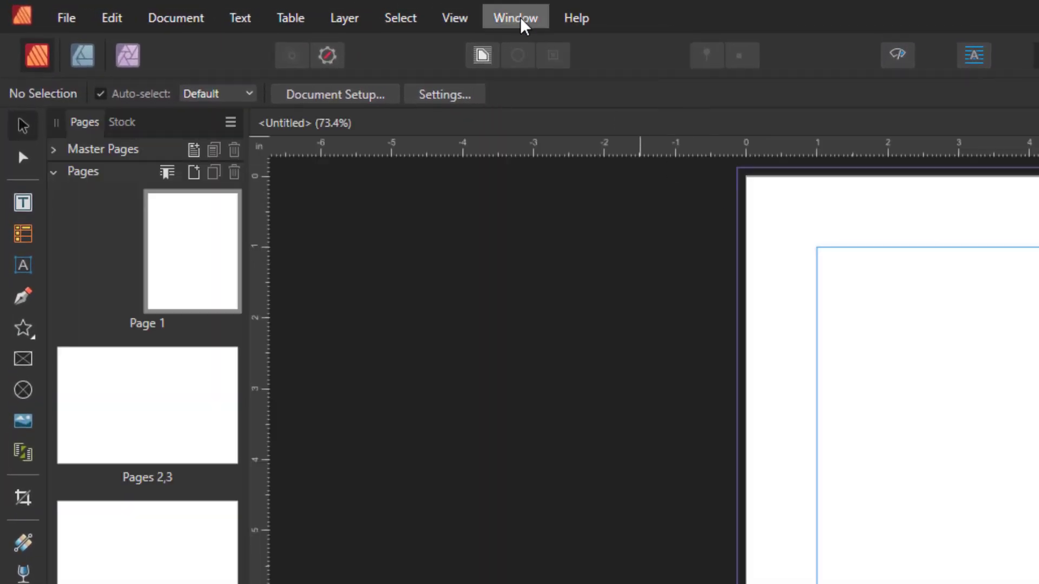
left_click(515, 17)
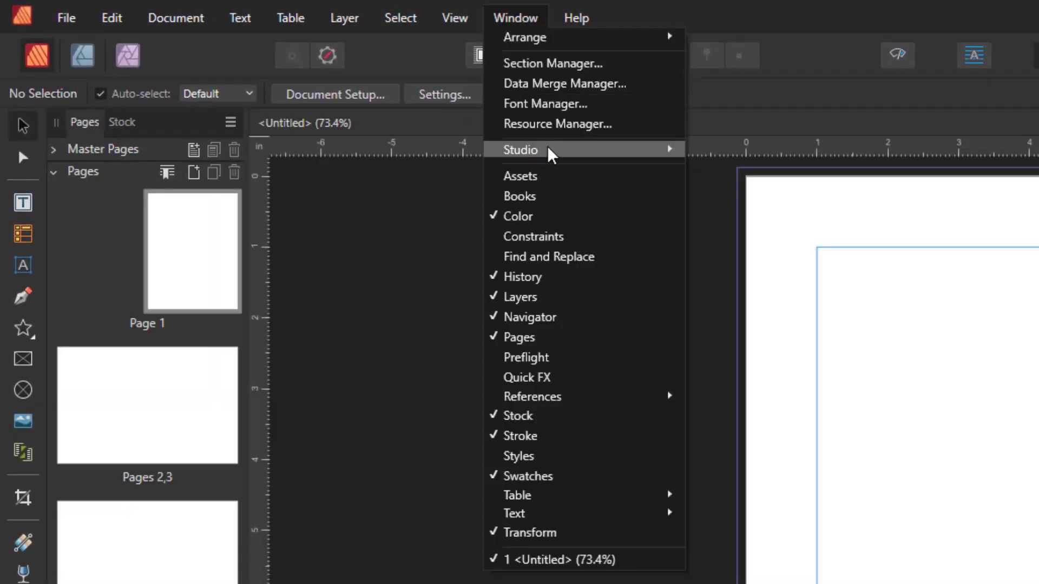
mouse_move(521, 149)
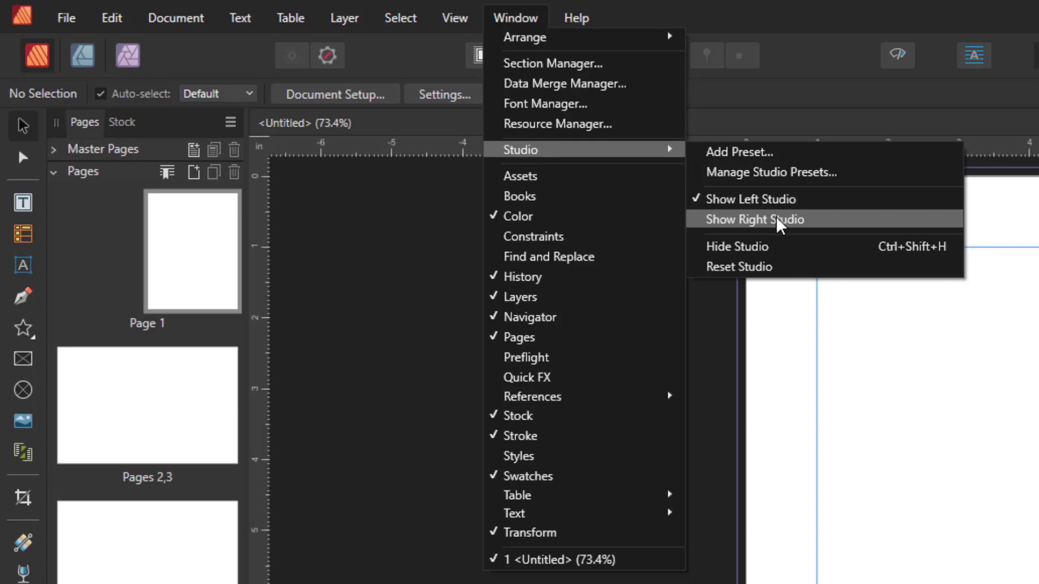
left_click(754, 220)
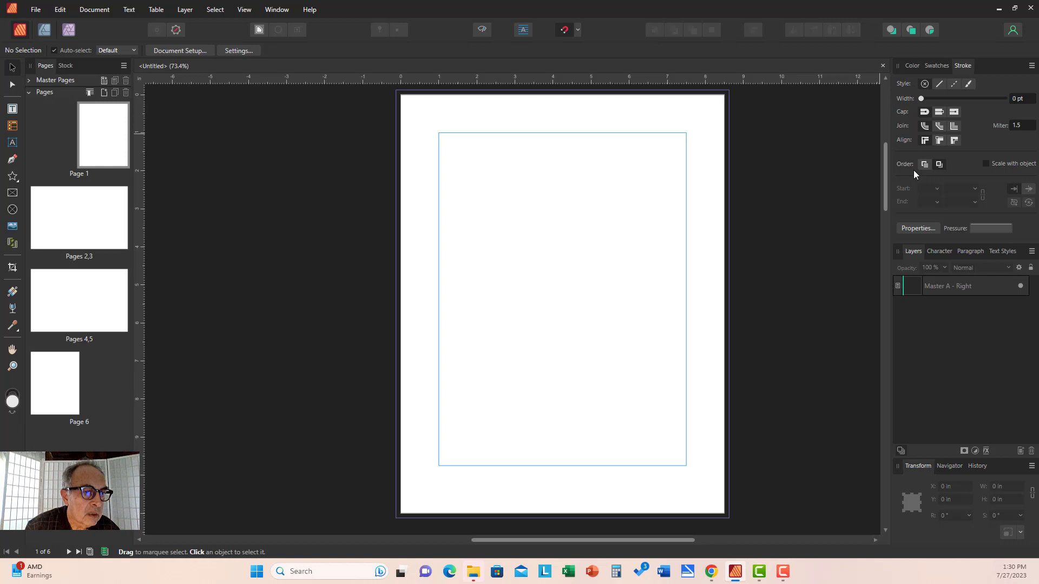
left_click(940, 251)
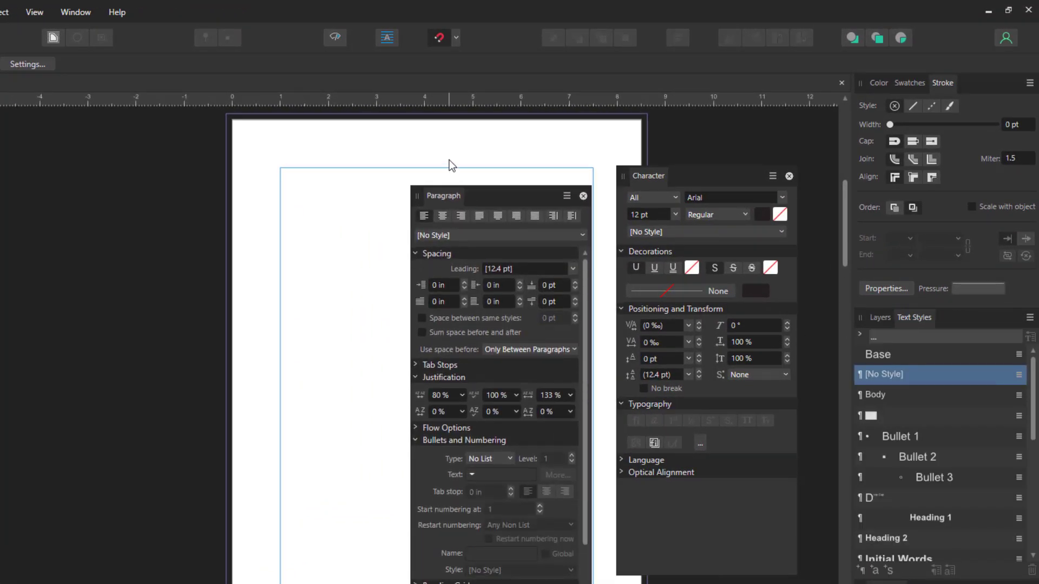
mouse_move(440, 197)
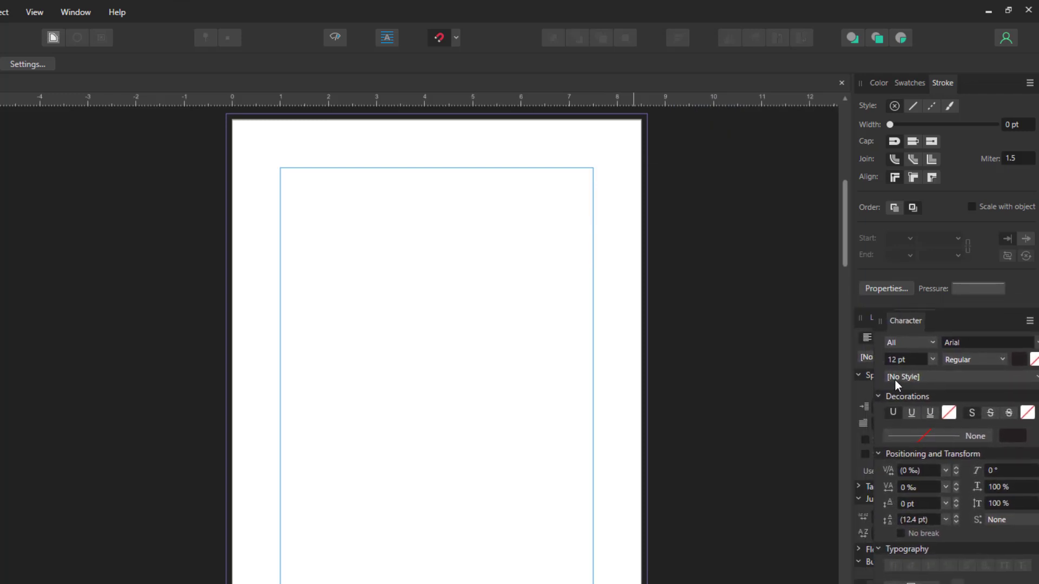
- Dock Paragraph and Character beside Layers and add the Styles panel from the Window menu
left_click(914, 317)
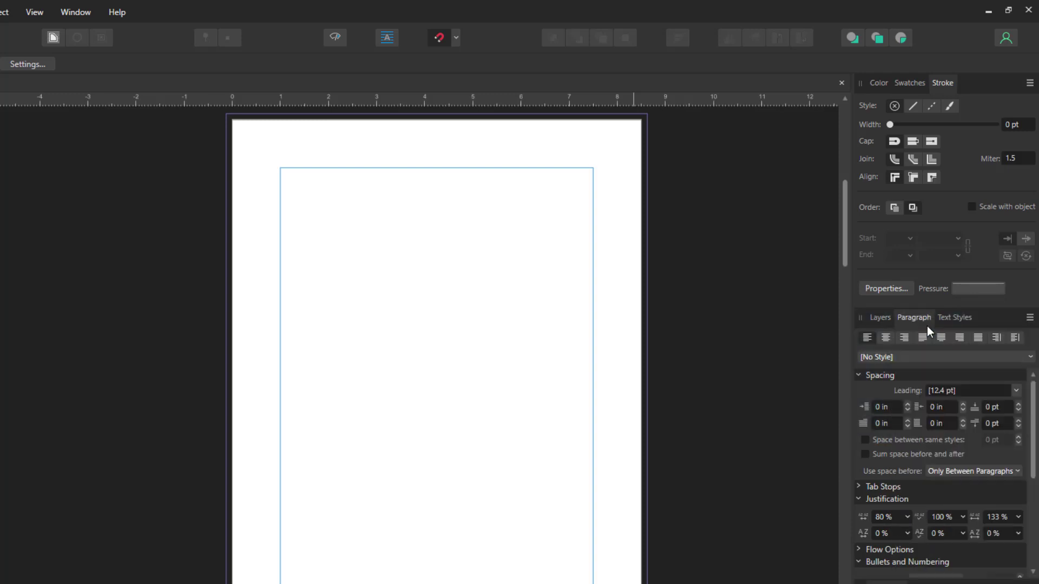
left_click(913, 317)
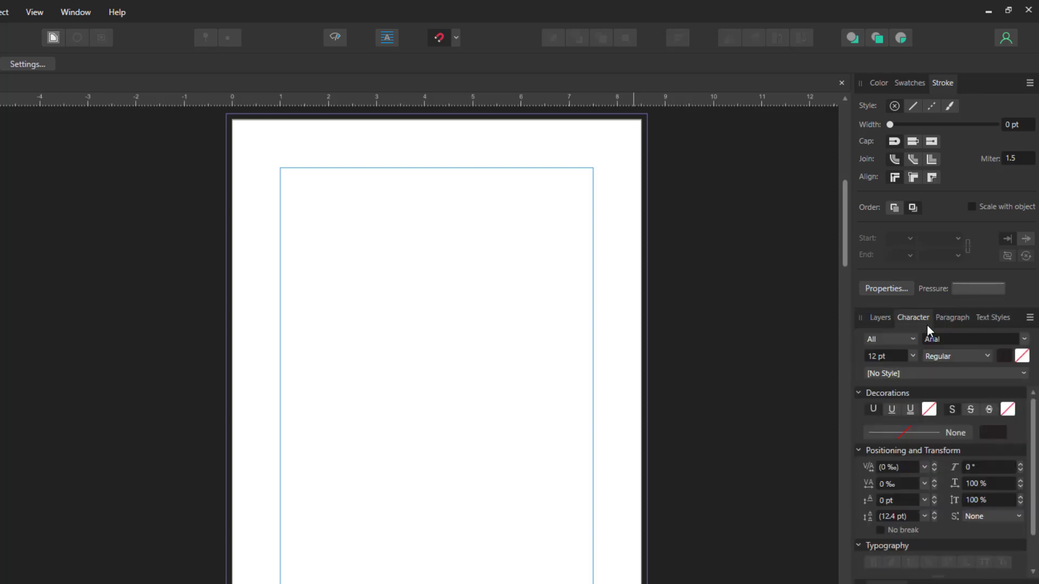
mouse_move(927, 329)
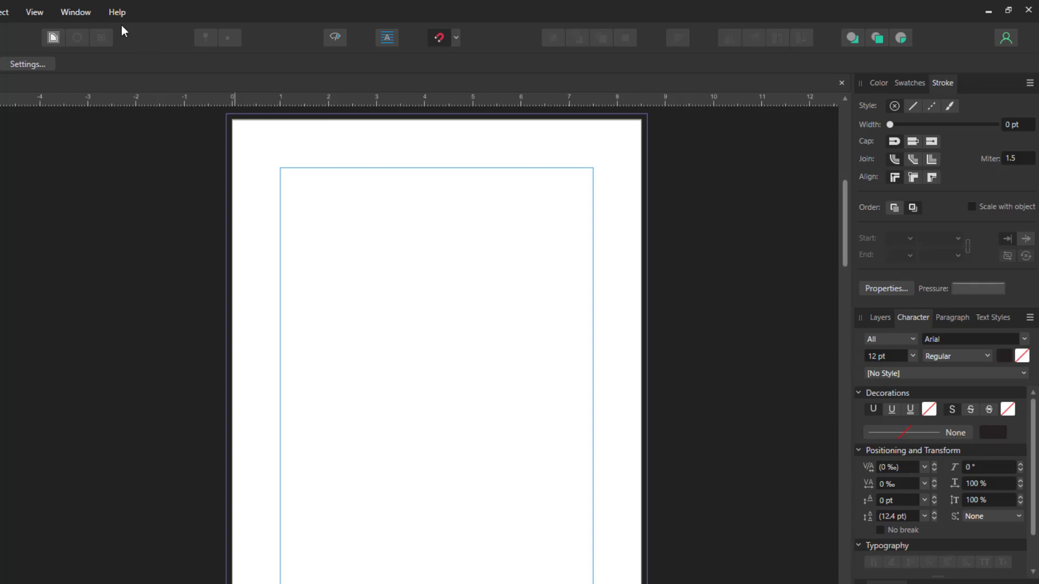
left_click(75, 11)
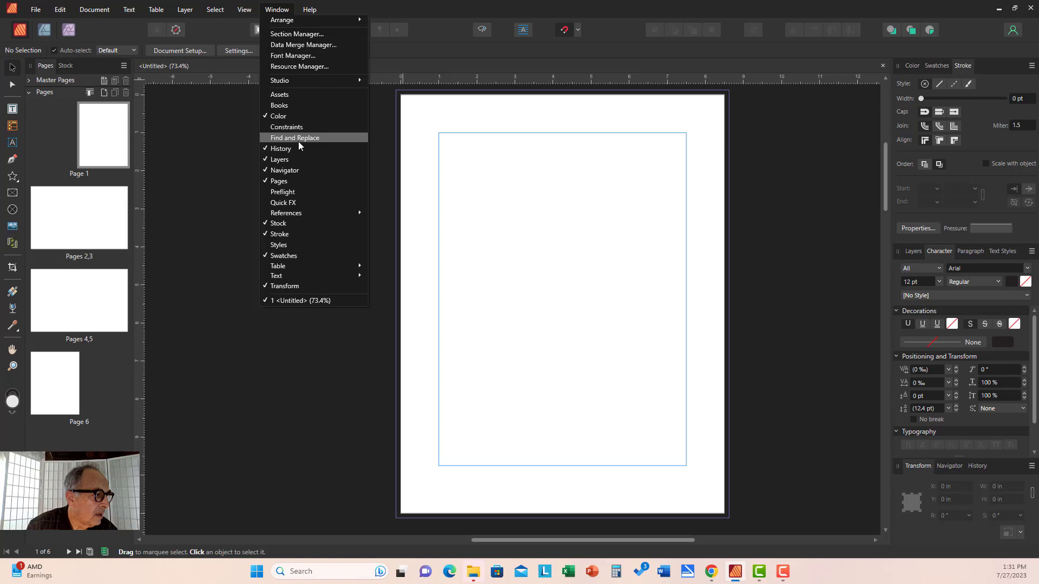
mouse_move(278, 223)
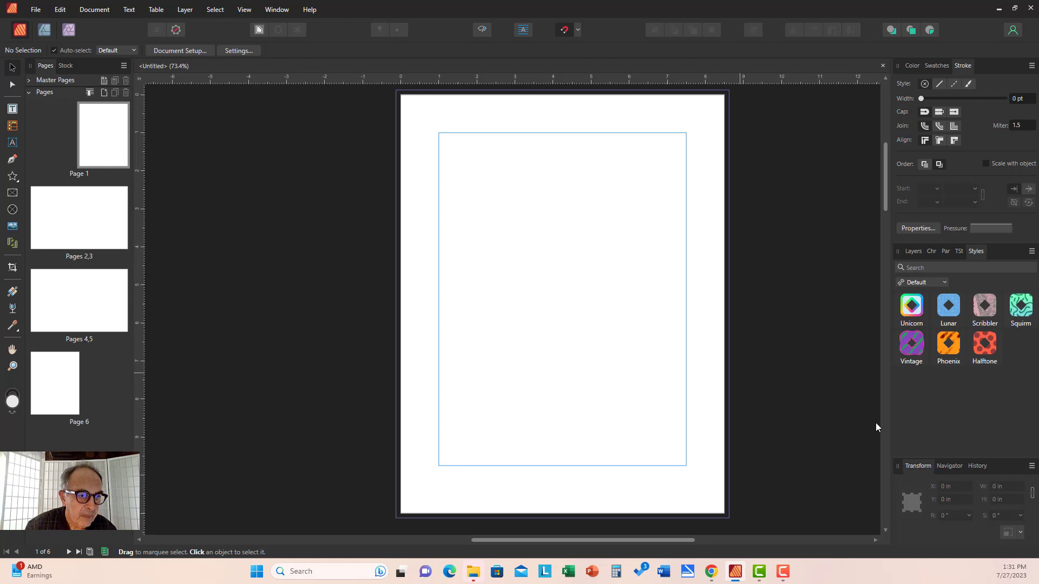
mouse_move(984, 423)
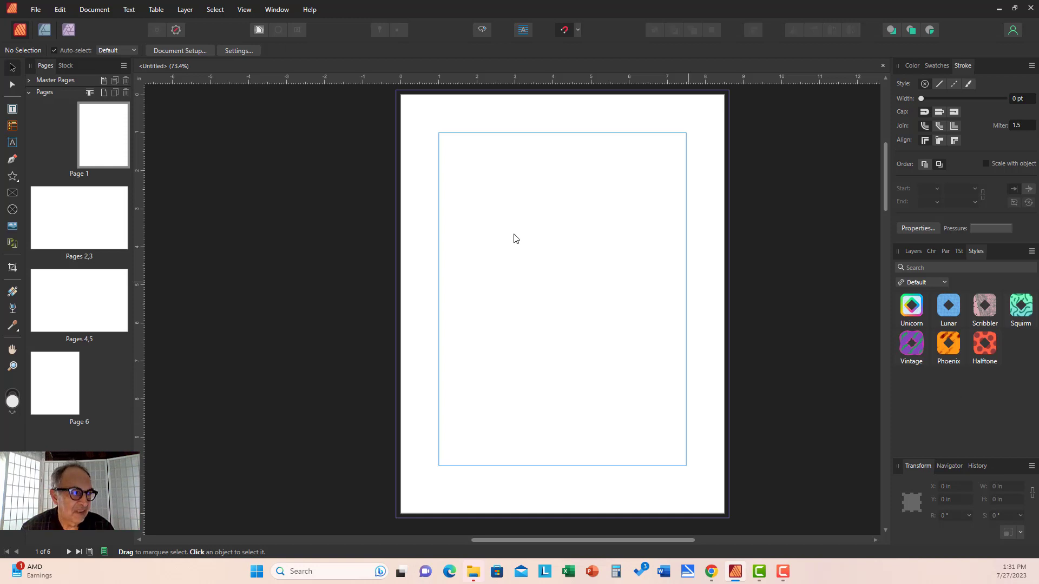
left_click(276, 10)
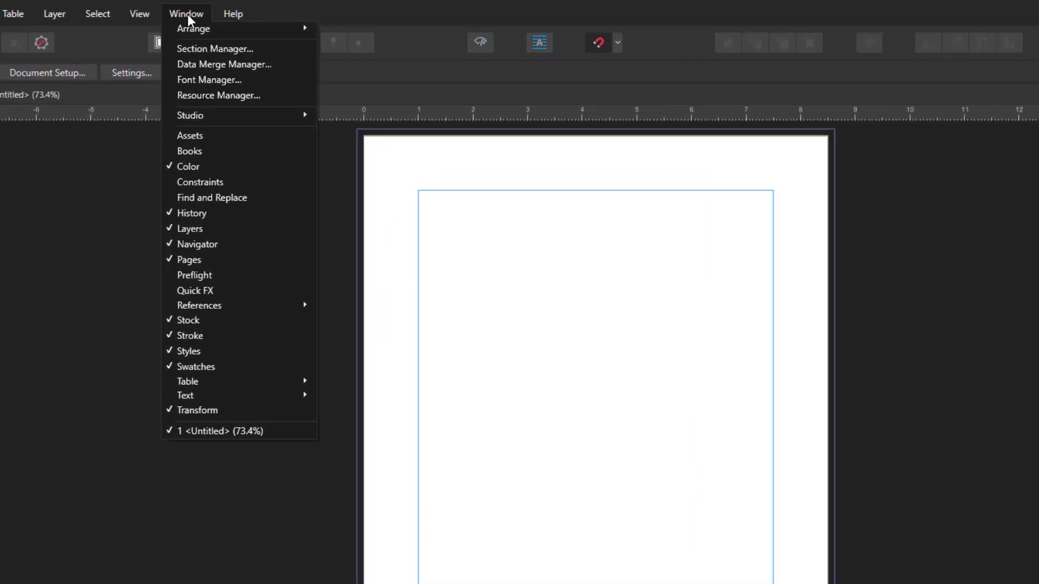
mouse_move(191, 116)
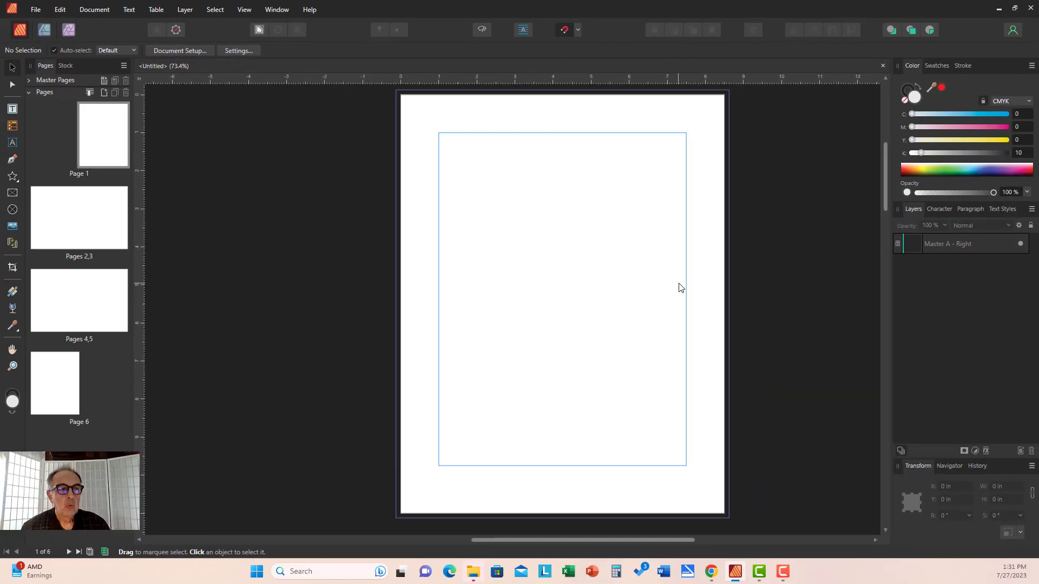
mouse_move(678, 317)
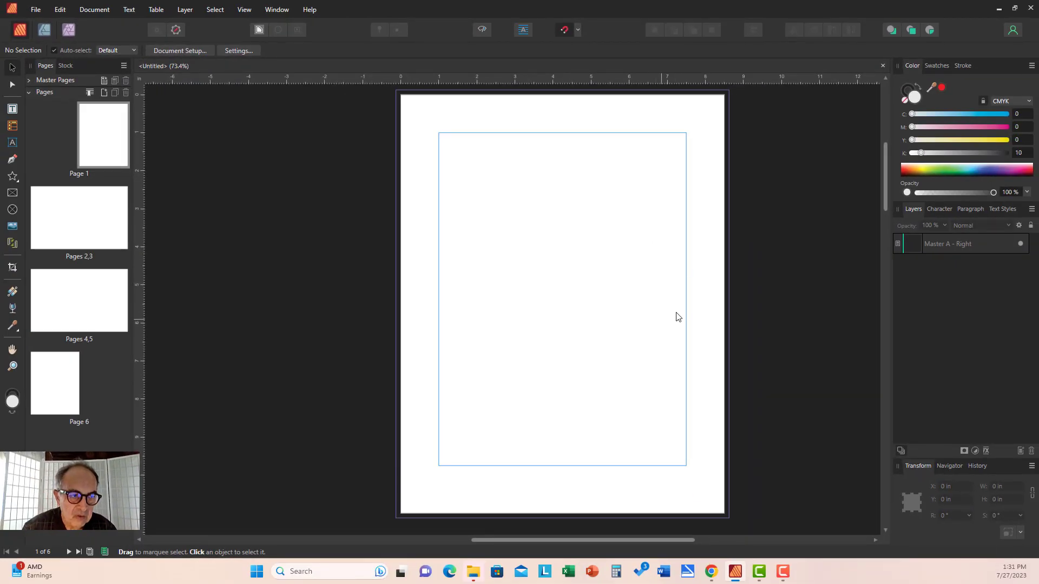
mouse_move(314, 68)
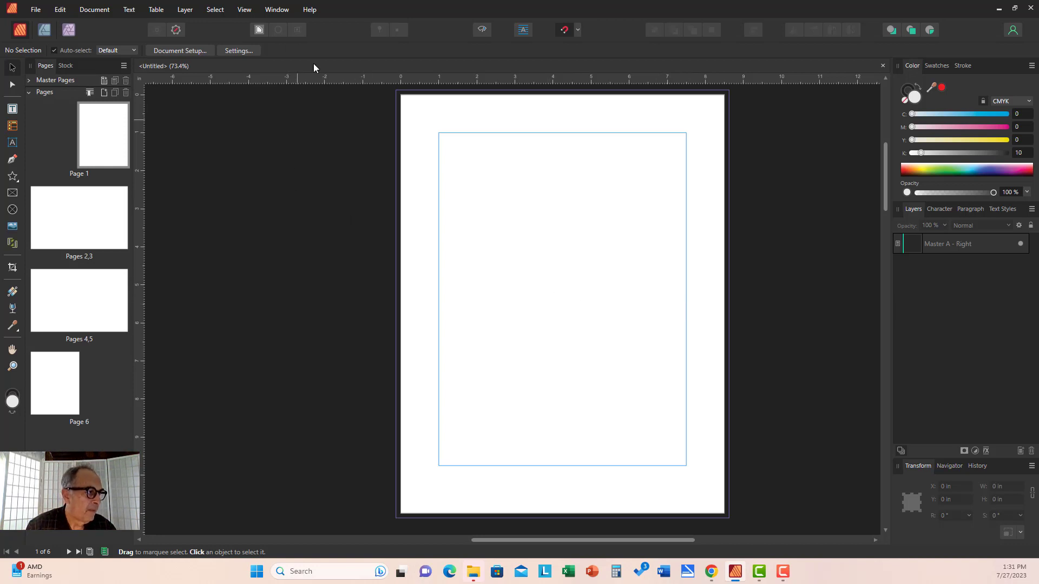
mouse_move(276, 9)
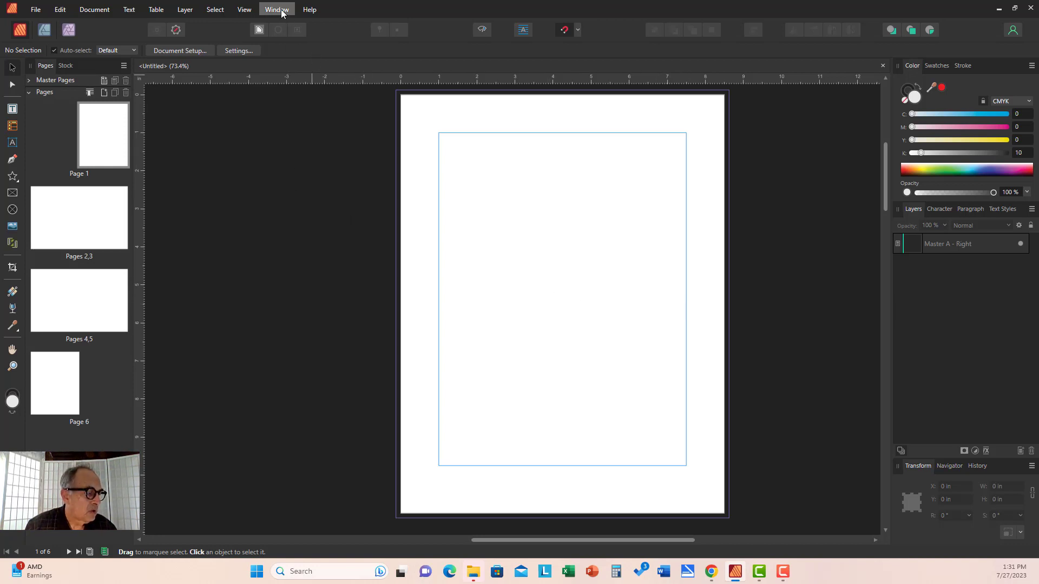
- Dock the Assets panel with its image grid beside Pages and Stock
left_click(276, 10)
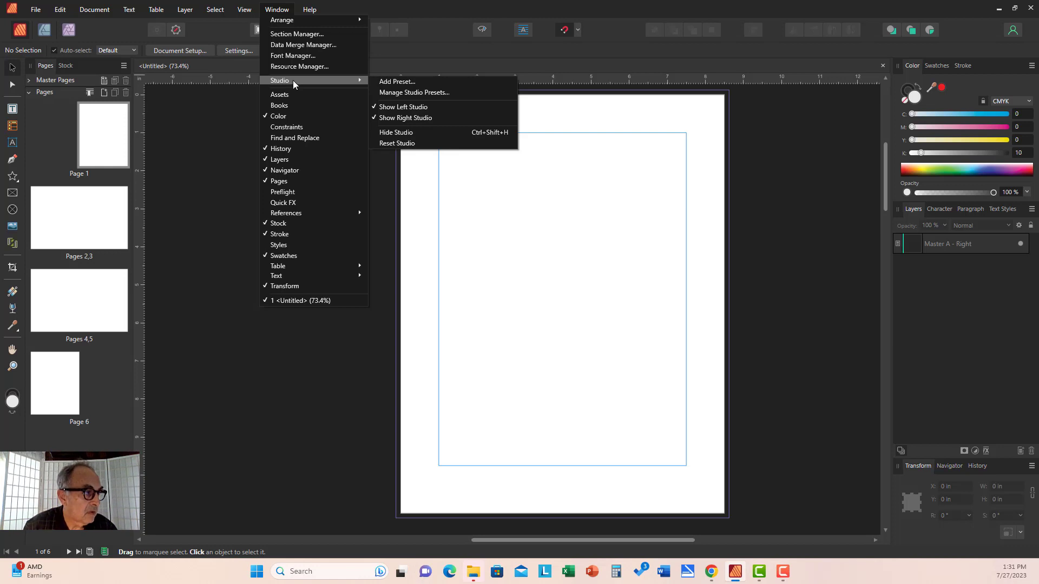
mouse_move(278, 116)
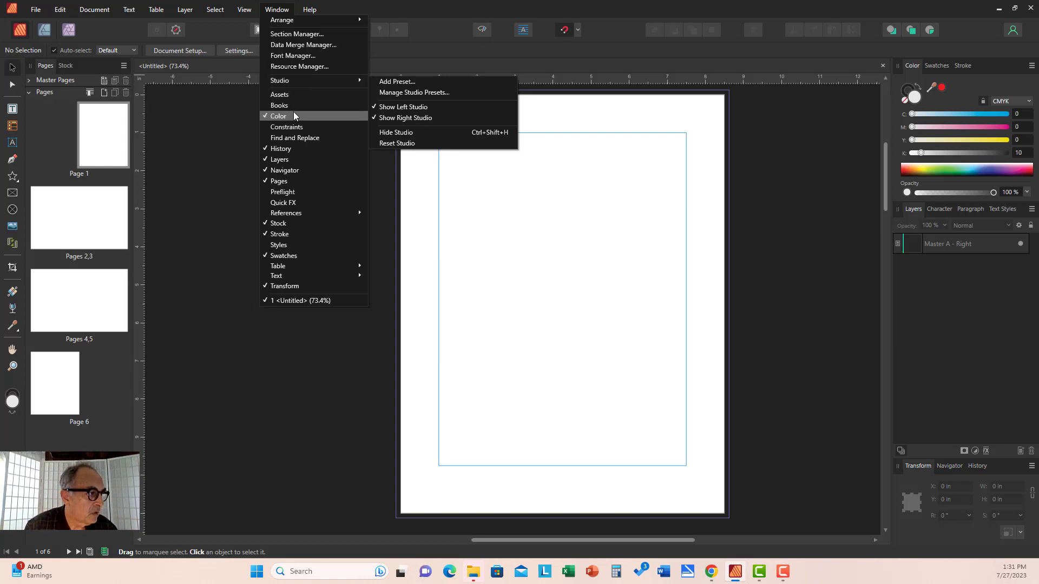
mouse_move(279, 95)
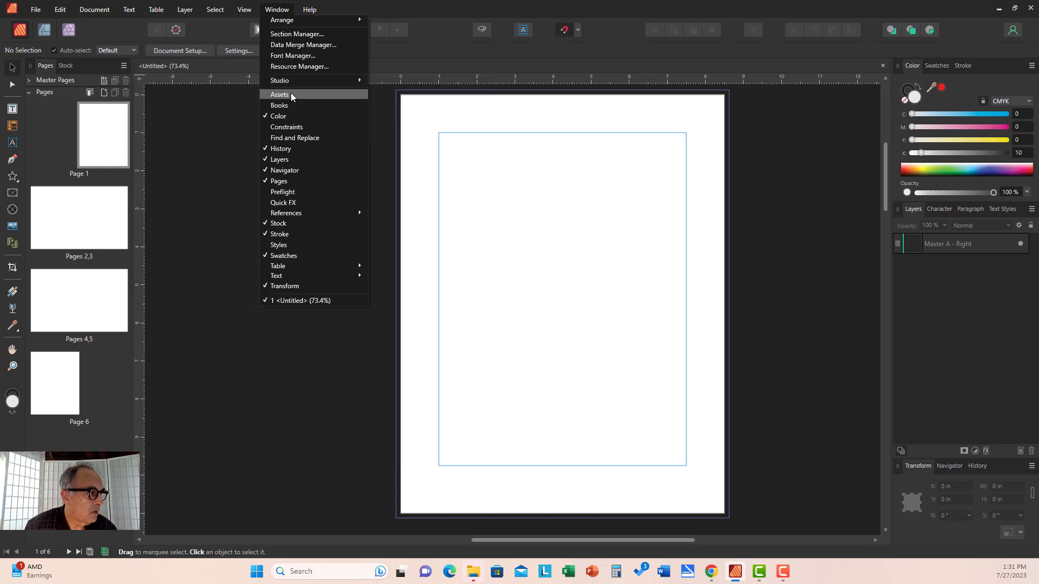
left_click(279, 94)
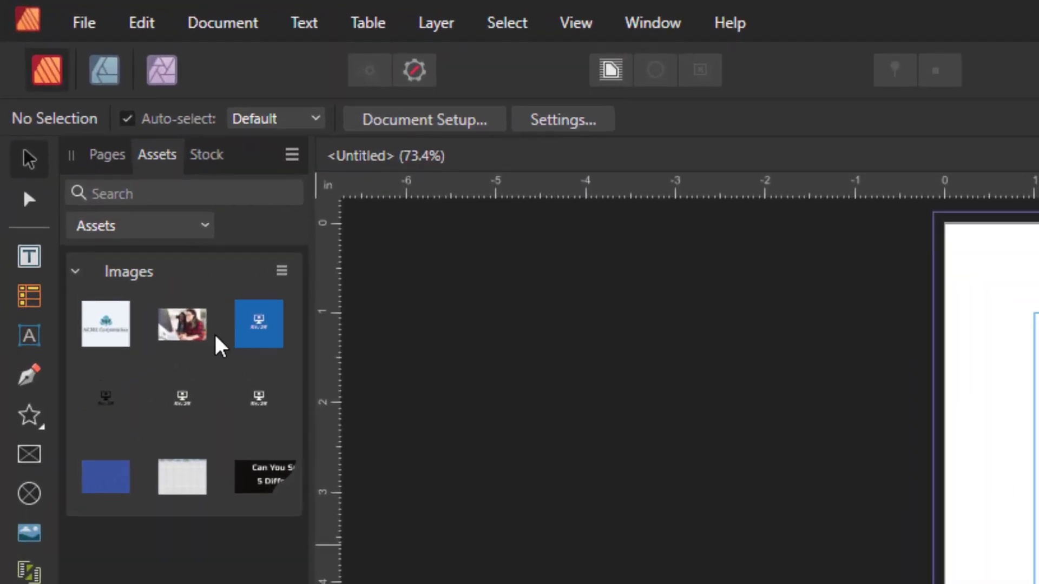
mouse_move(186, 323)
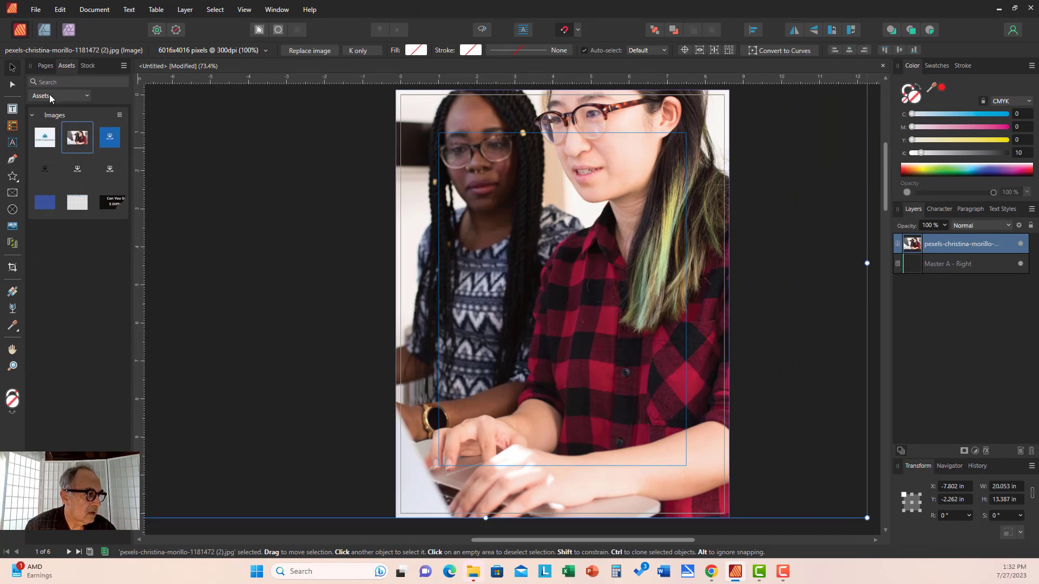
mouse_move(555, 254)
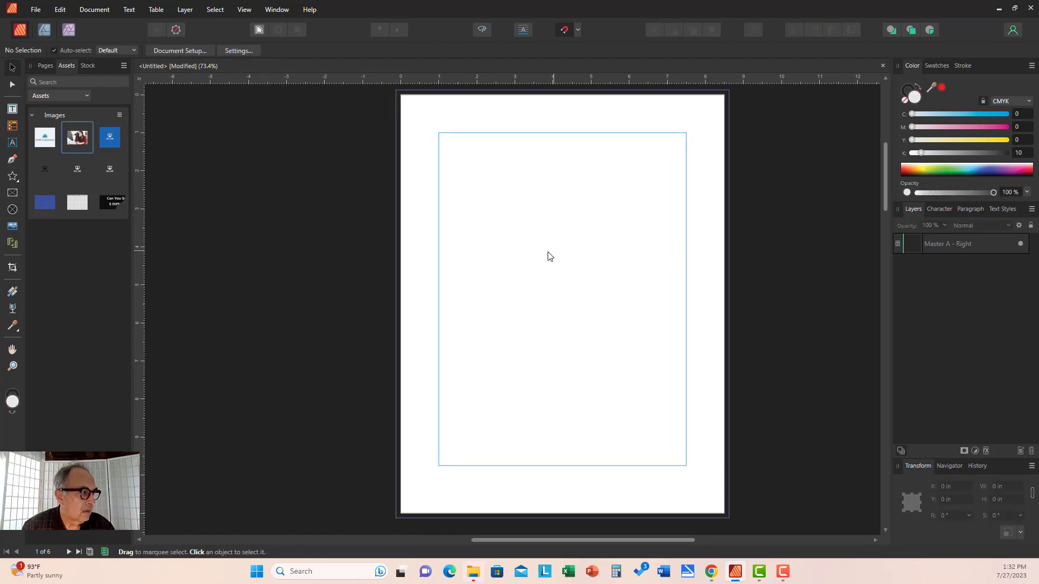
- Add the Books panel from the Window menu, then close it again
left_click(276, 9)
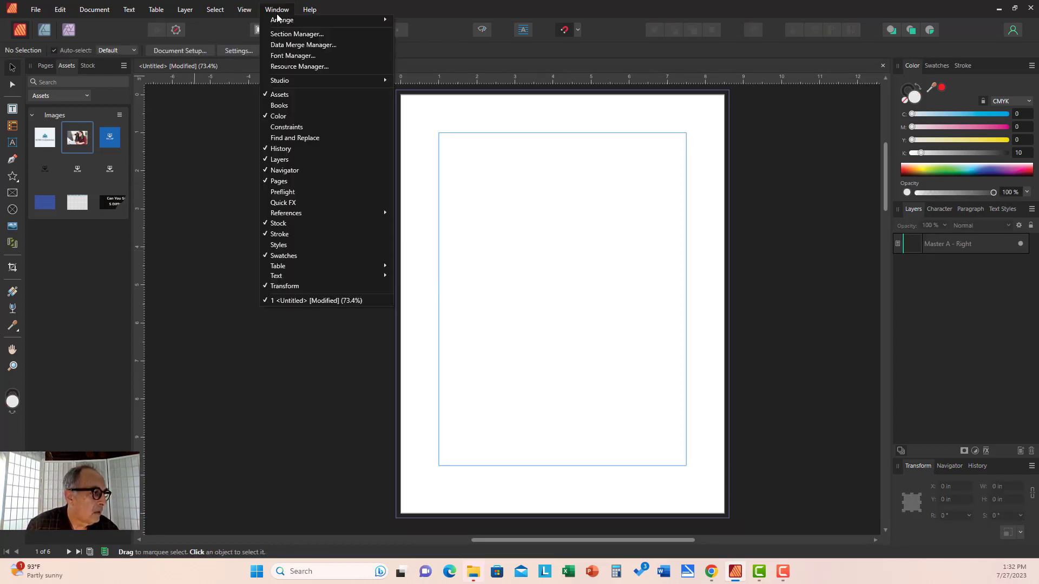
left_click(279, 105)
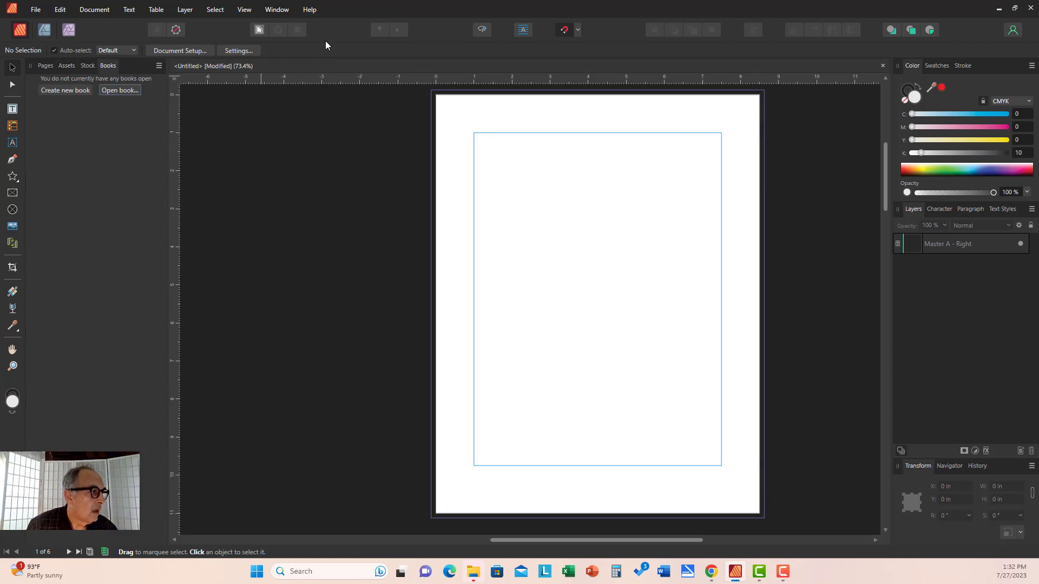
left_click(277, 10)
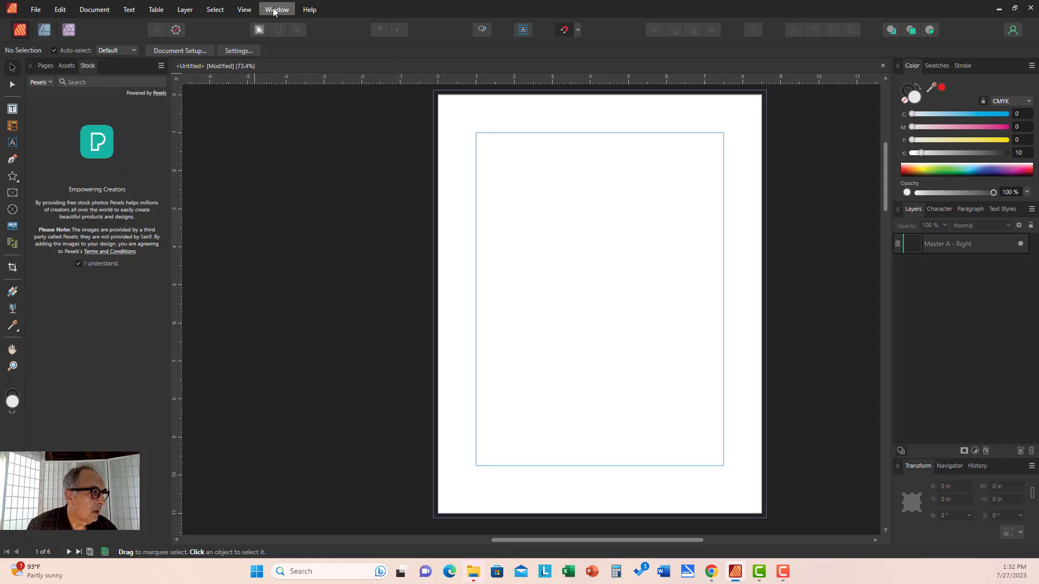
- Remove the Assets panel so only Pages and Stock remain on the left
left_click(276, 10)
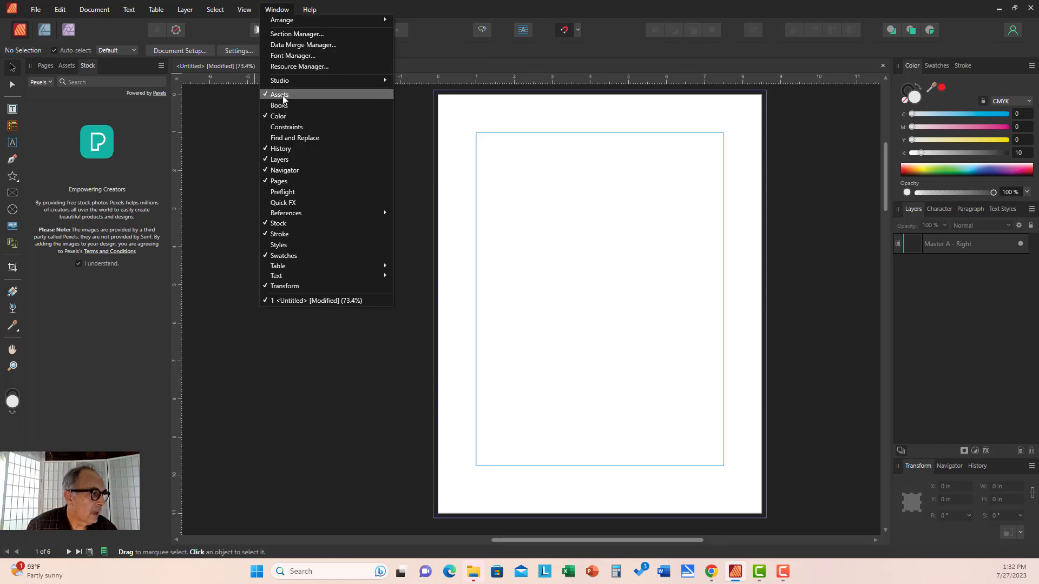
left_click(279, 94)
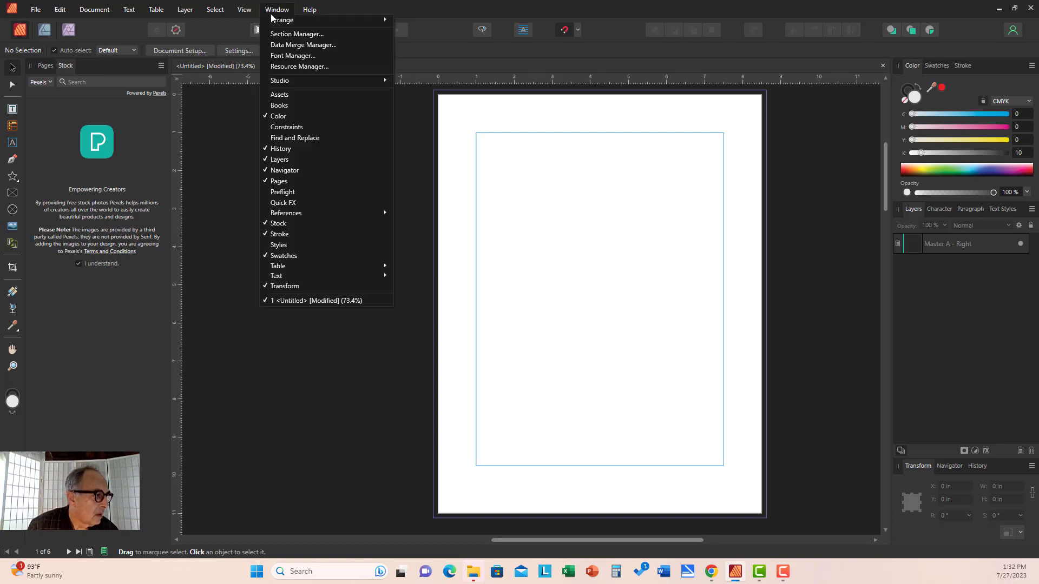
mouse_move(283, 255)
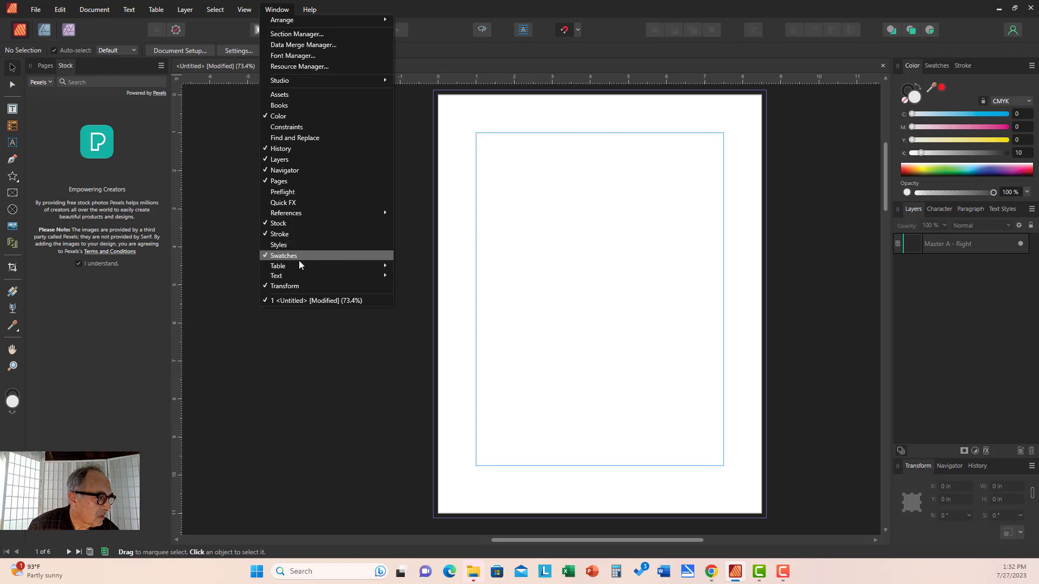
mouse_move(278, 267)
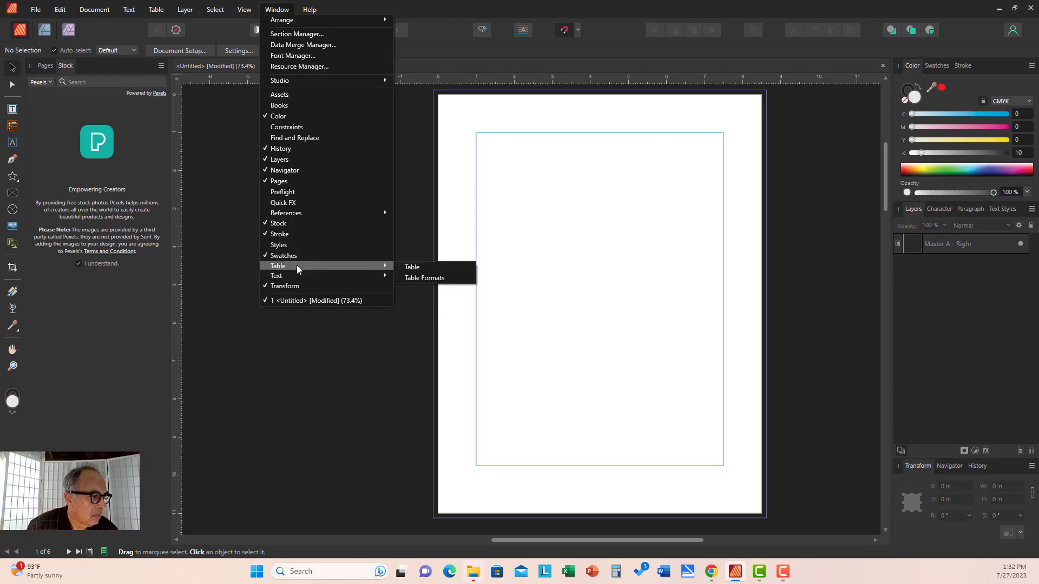
left_click(411, 267)
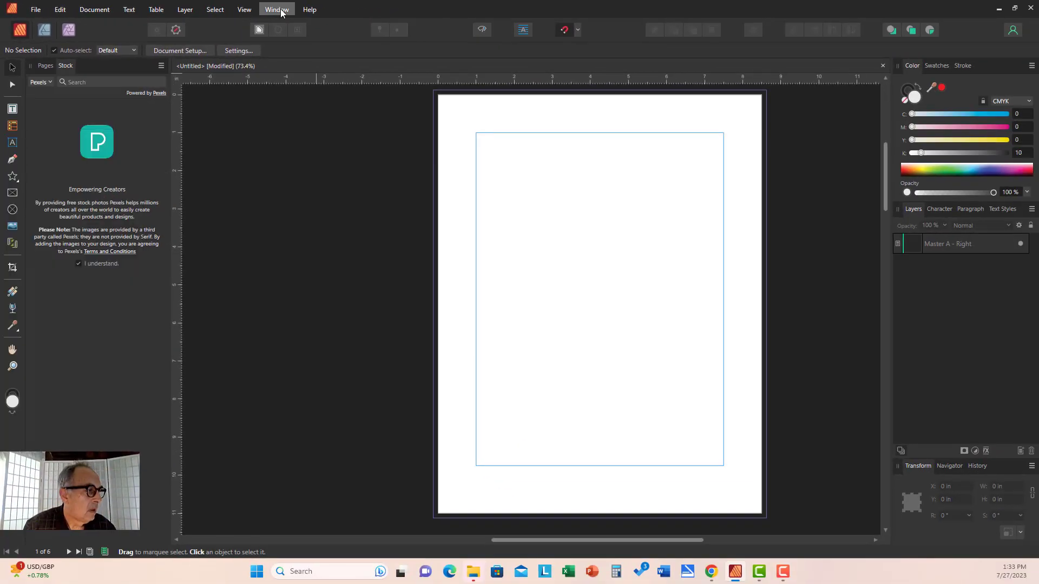
- Reset the studio to its default layout via Window > Studio > Reset Studio
left_click(277, 9)
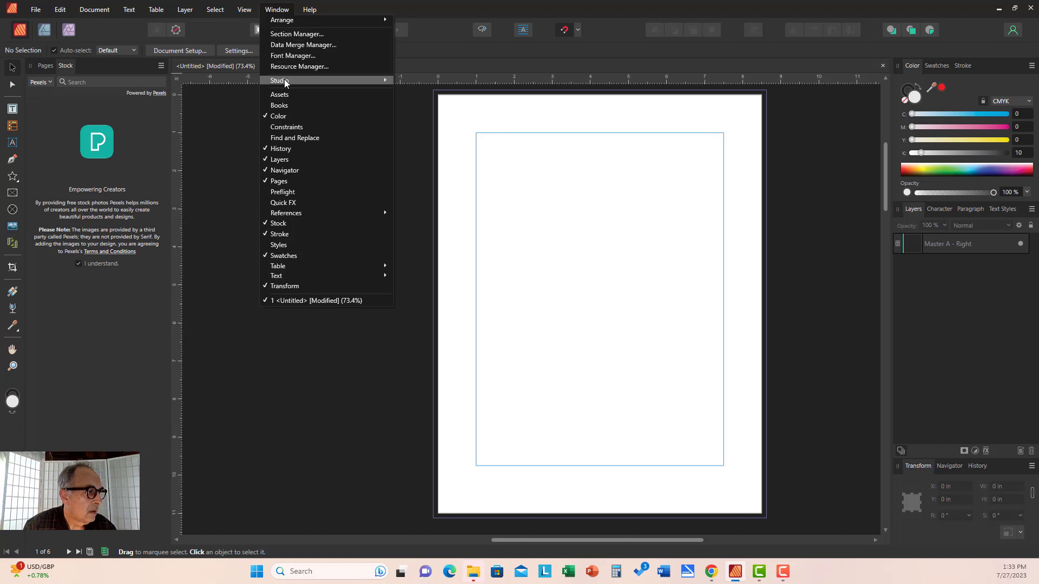
mouse_move(279, 80)
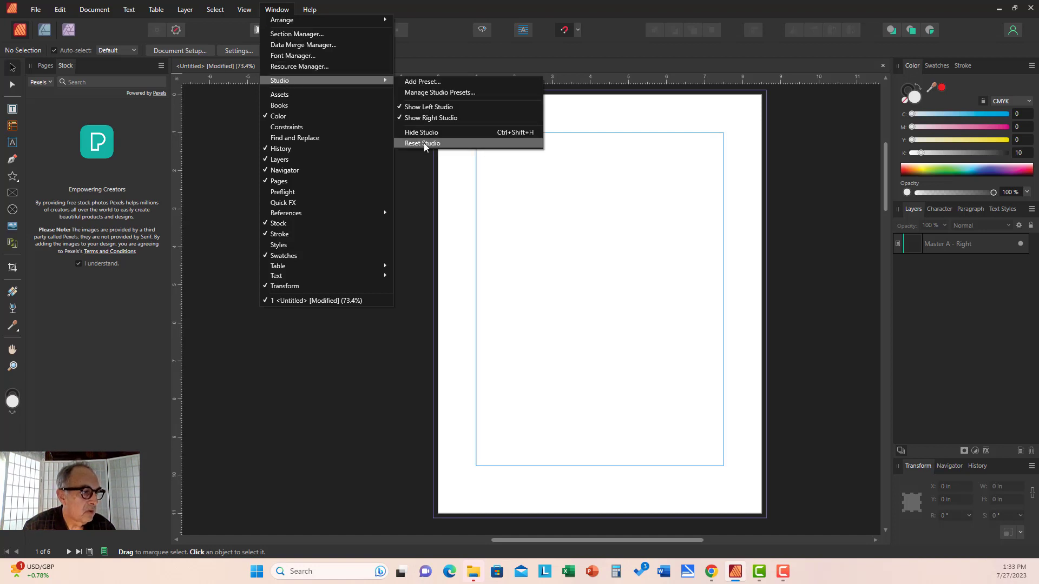
left_click(422, 143)
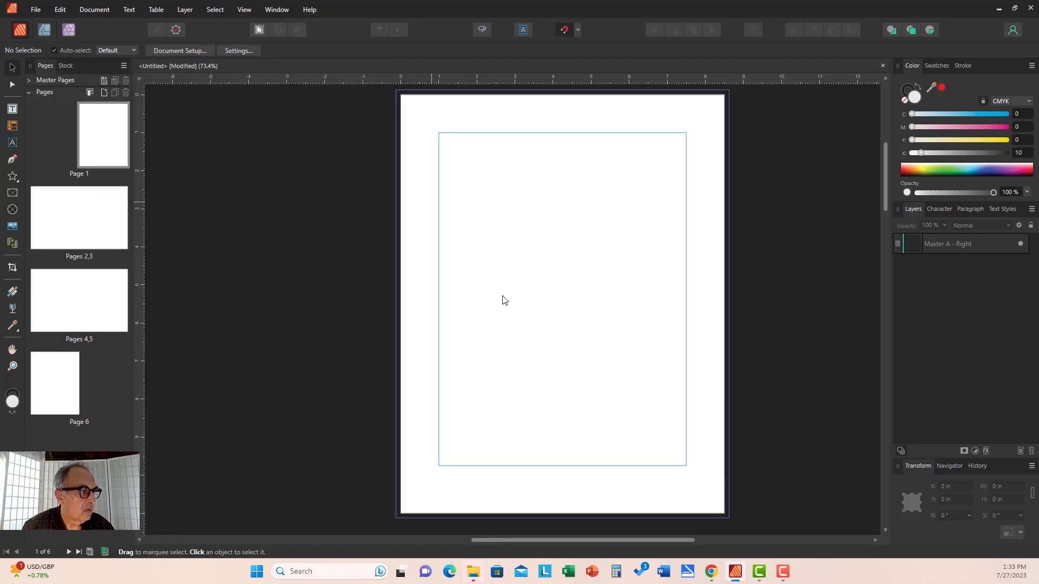
mouse_move(794, 331)
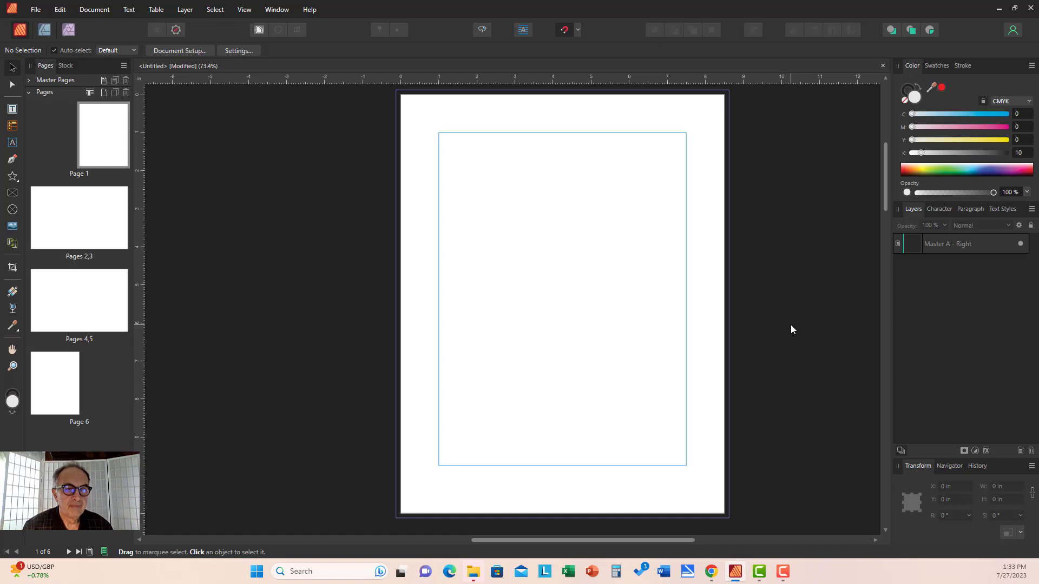
mouse_move(846, 285)
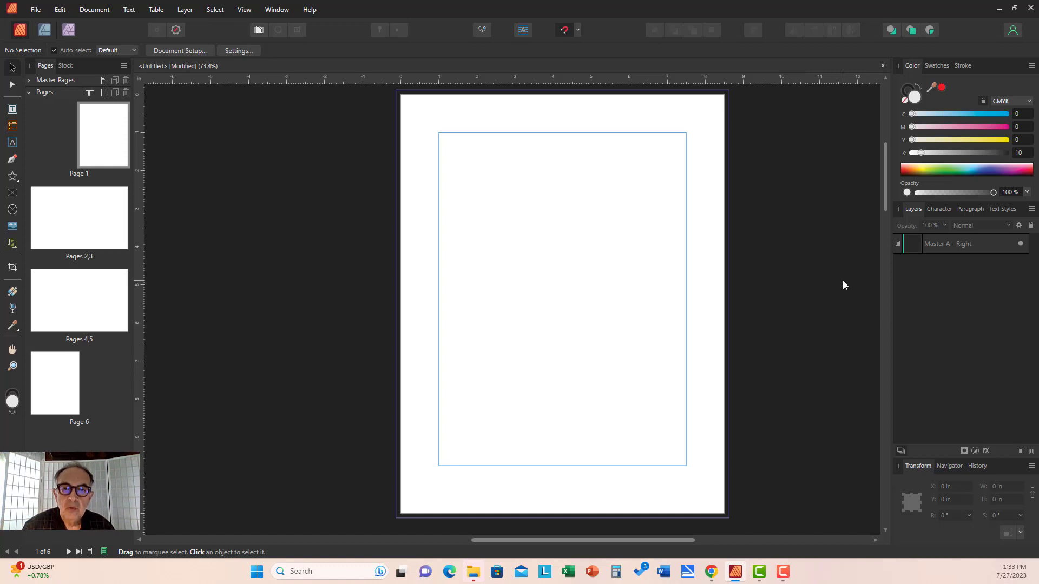